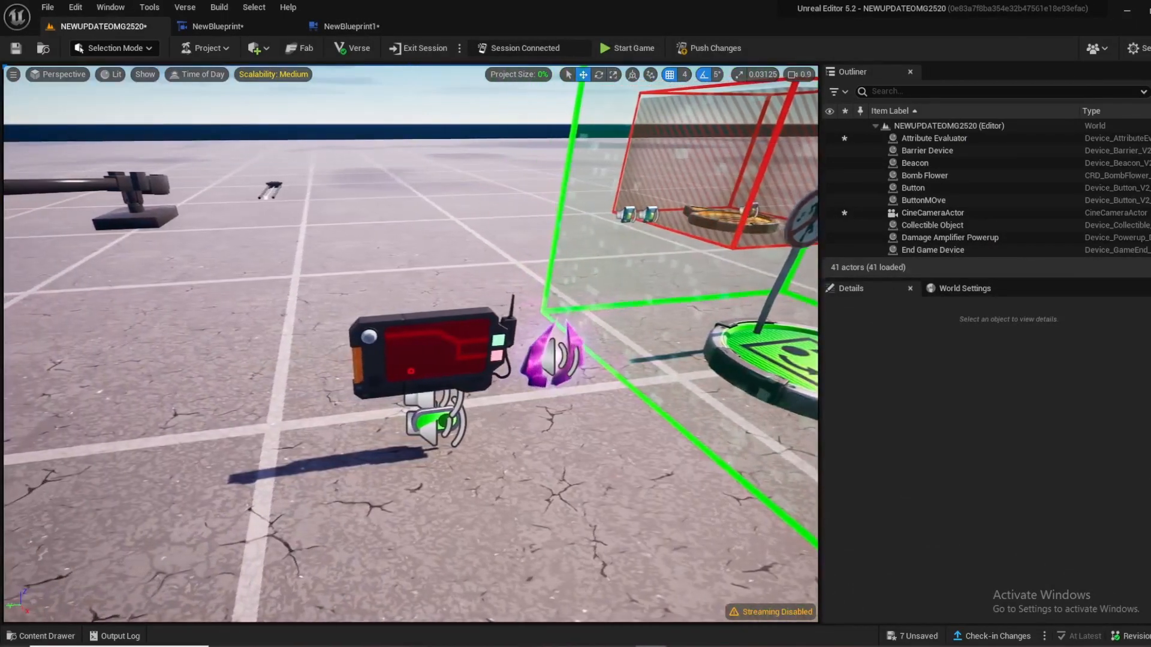
Select the Damage Amplifier Powerup and set its Effects option to None in User Options.
click(933, 138)
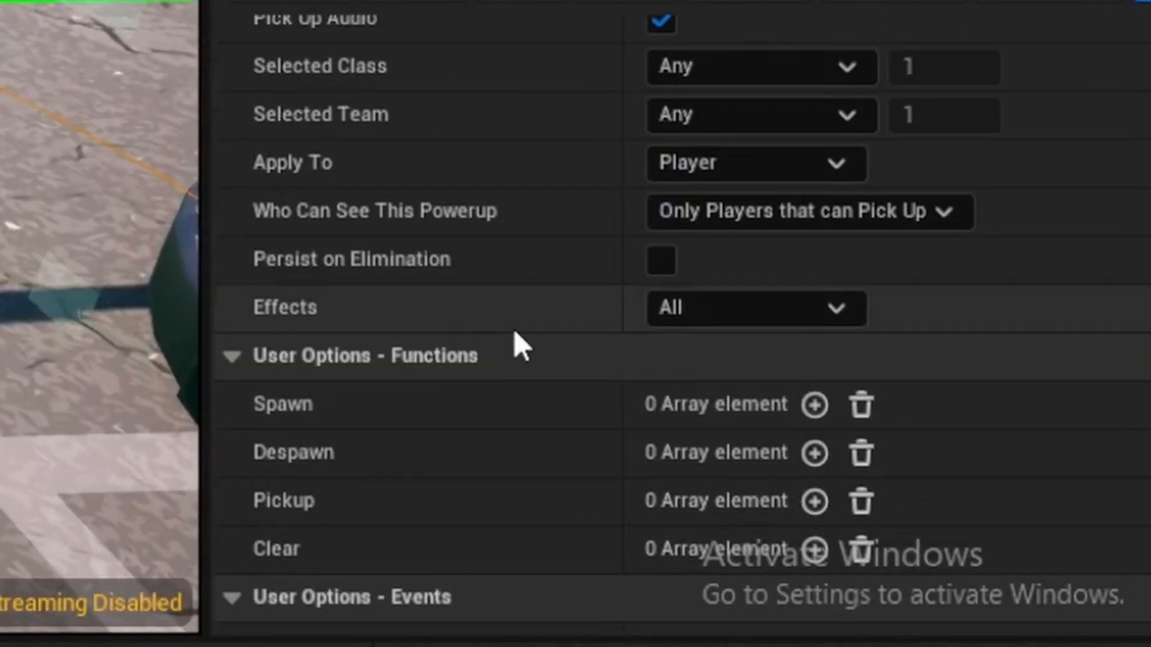
click(755, 308)
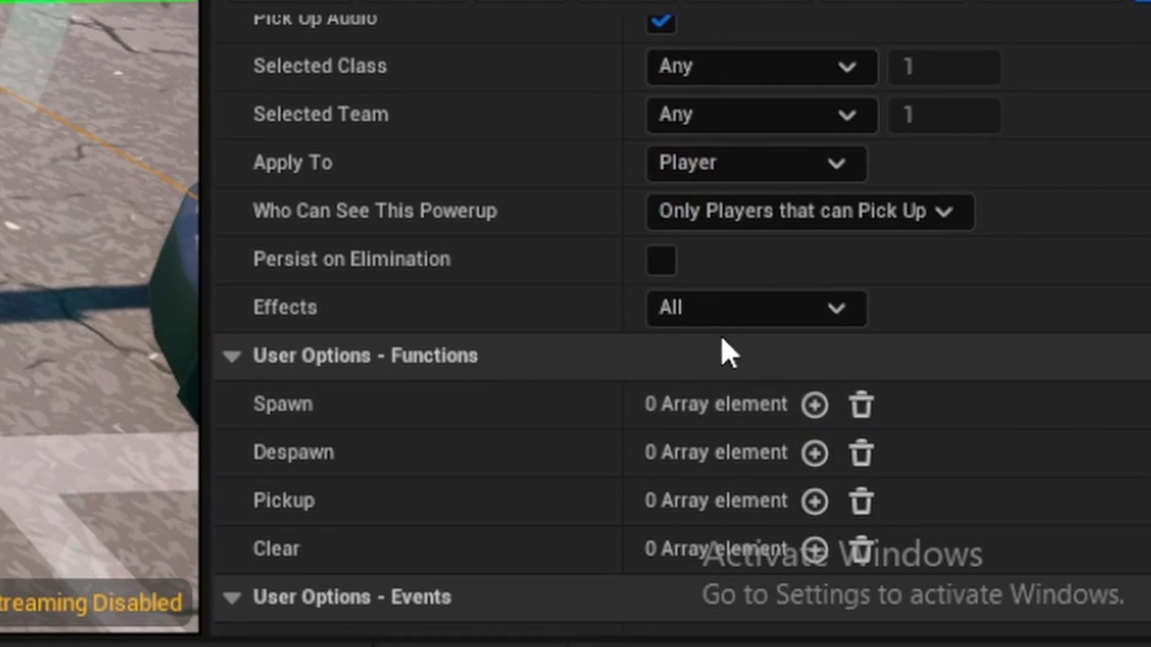
click(755, 308)
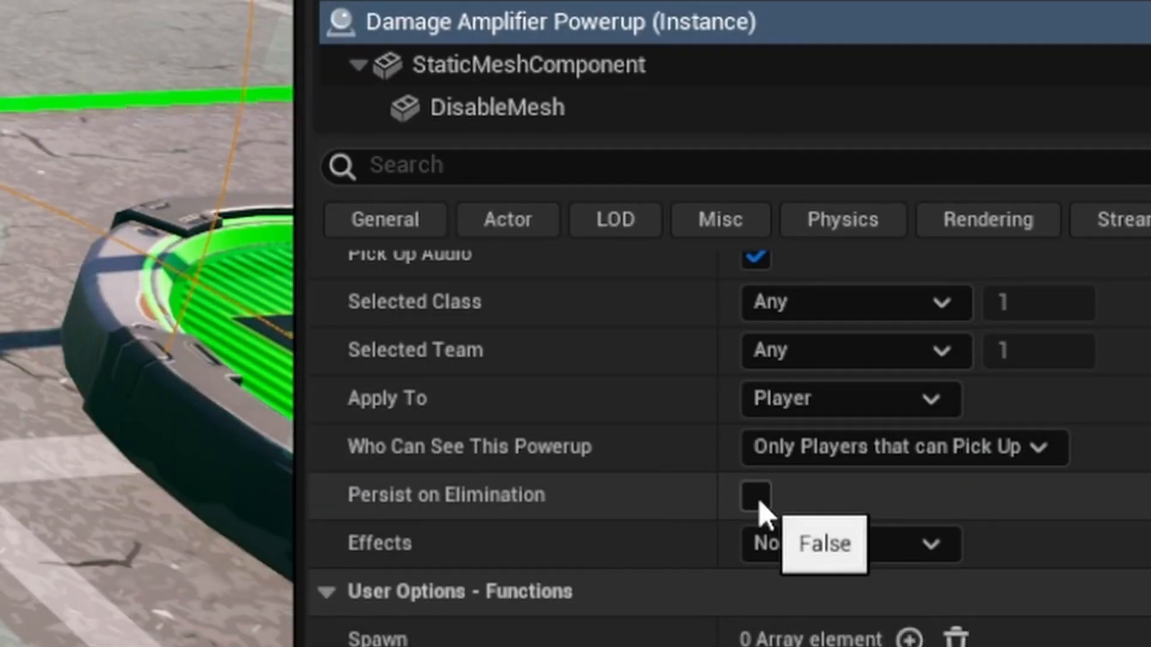
scroll(down, 3)
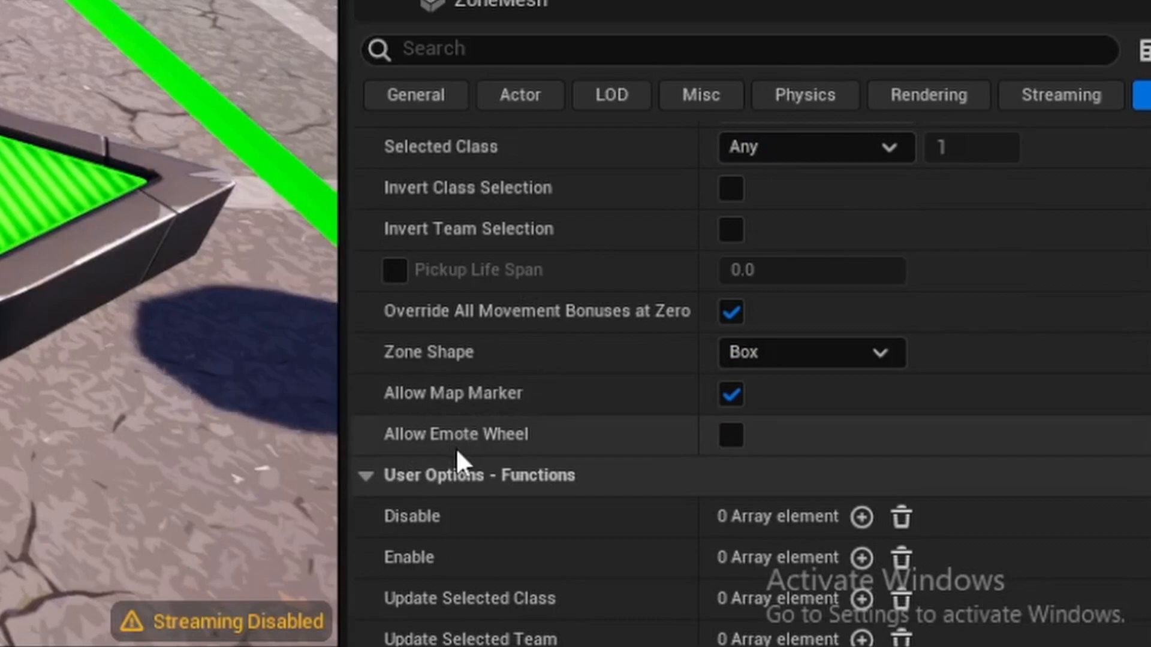
mouse_move(719, 463)
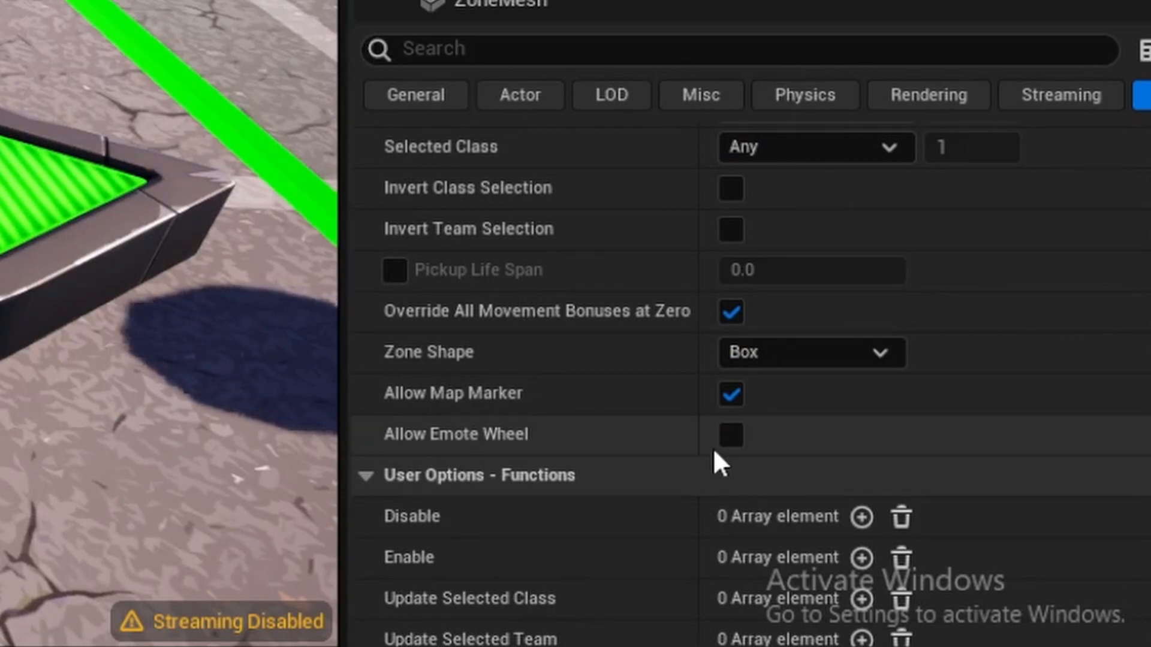
mouse_move(730, 434)
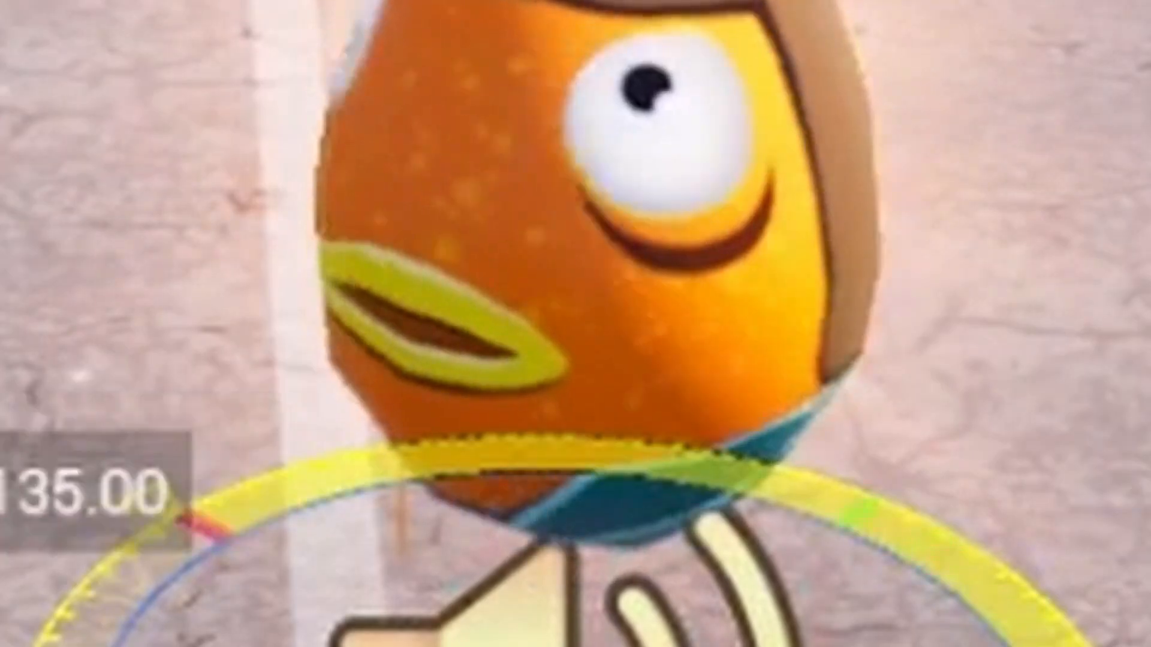
Set the collectible's Collectible Color to Direct Color and check the yellow Custom Color swatch.
click(705, 84)
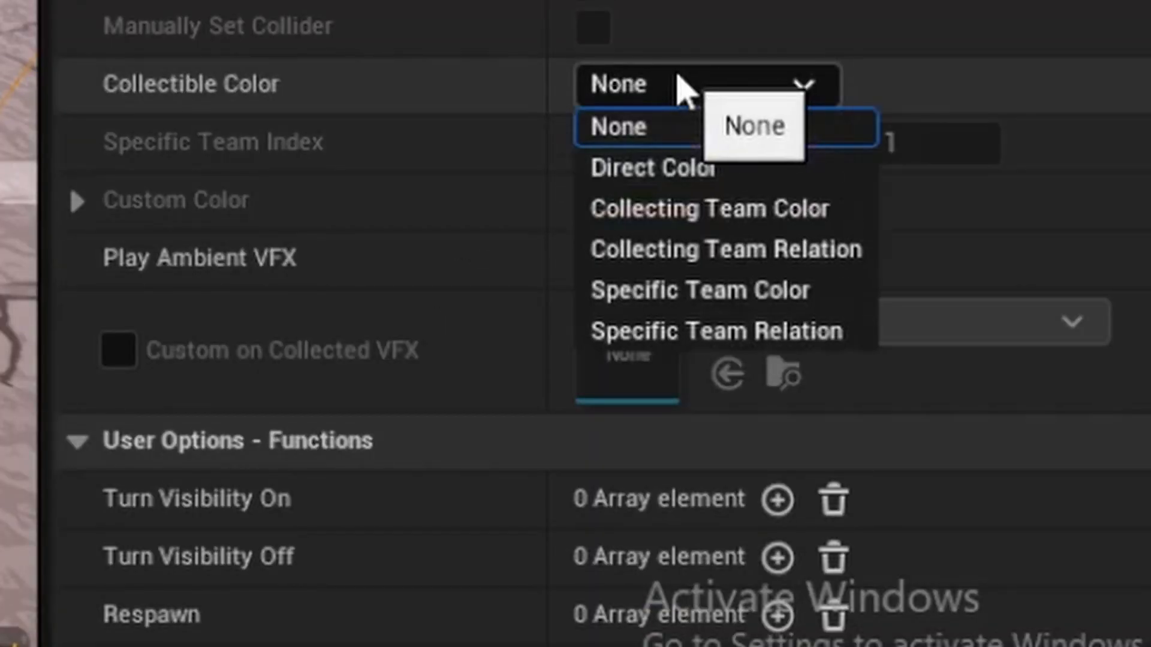
click(646, 168)
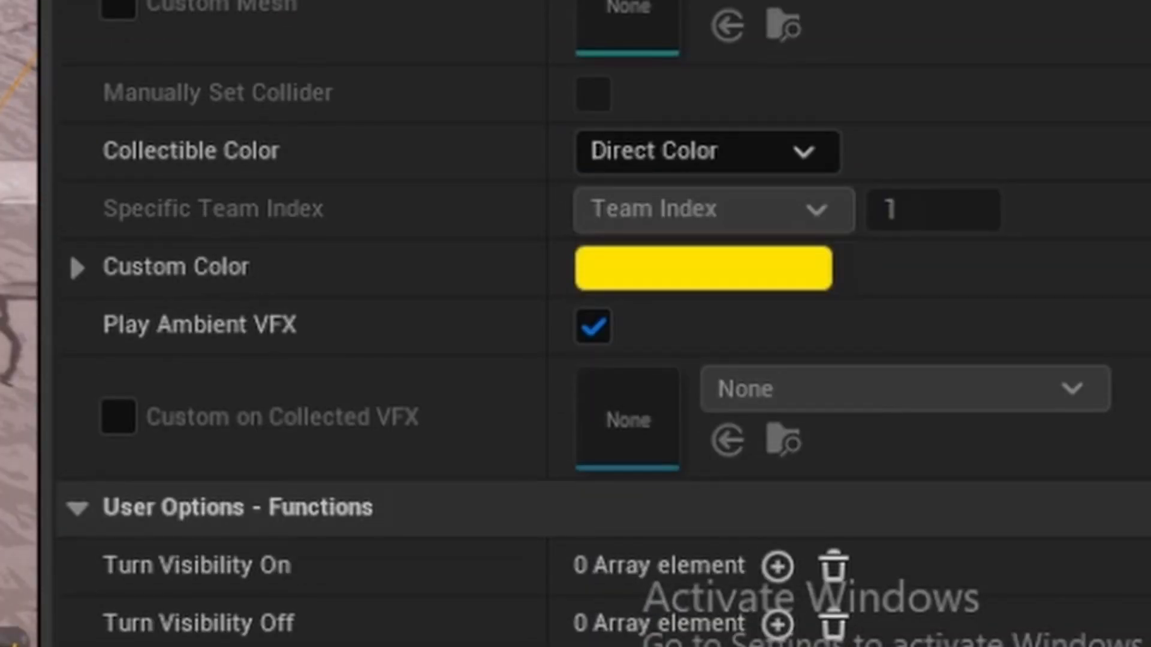
click(703, 267)
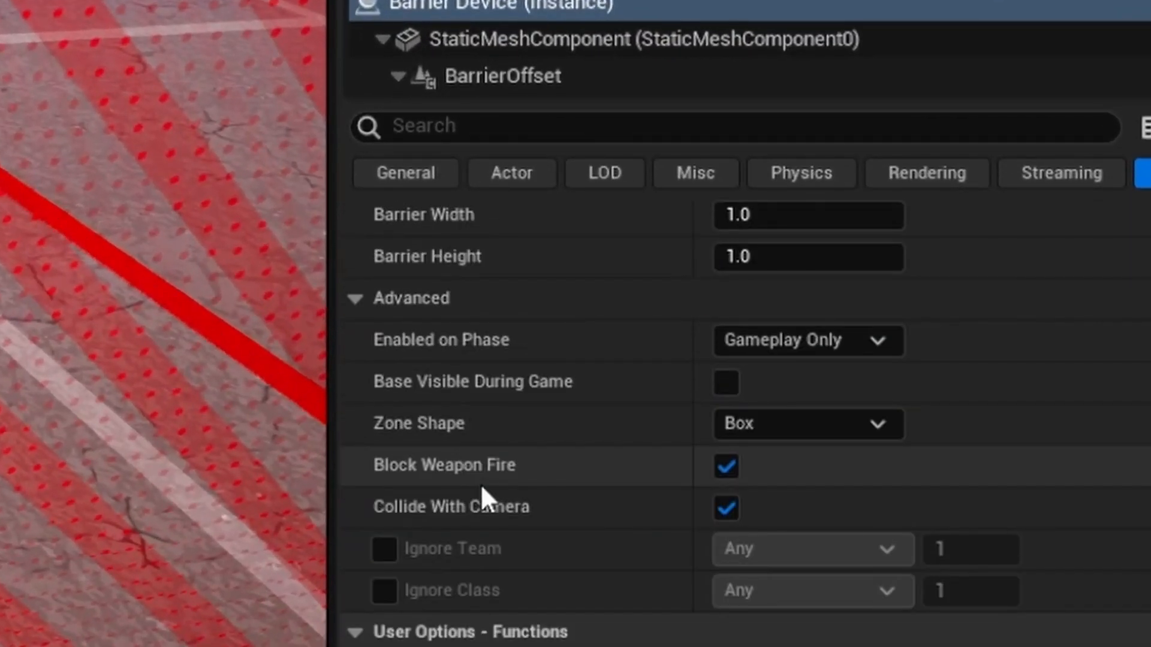
Enable Ignore Team on the Barrier Device so it ignores the chosen team.
click(384, 549)
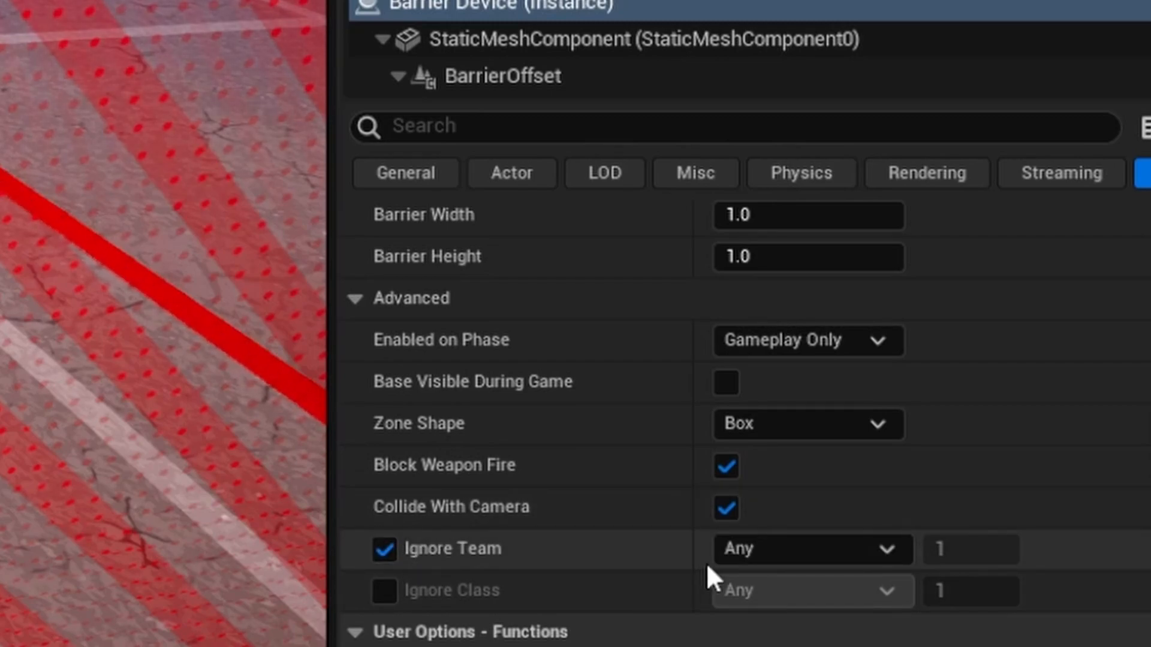
click(385, 591)
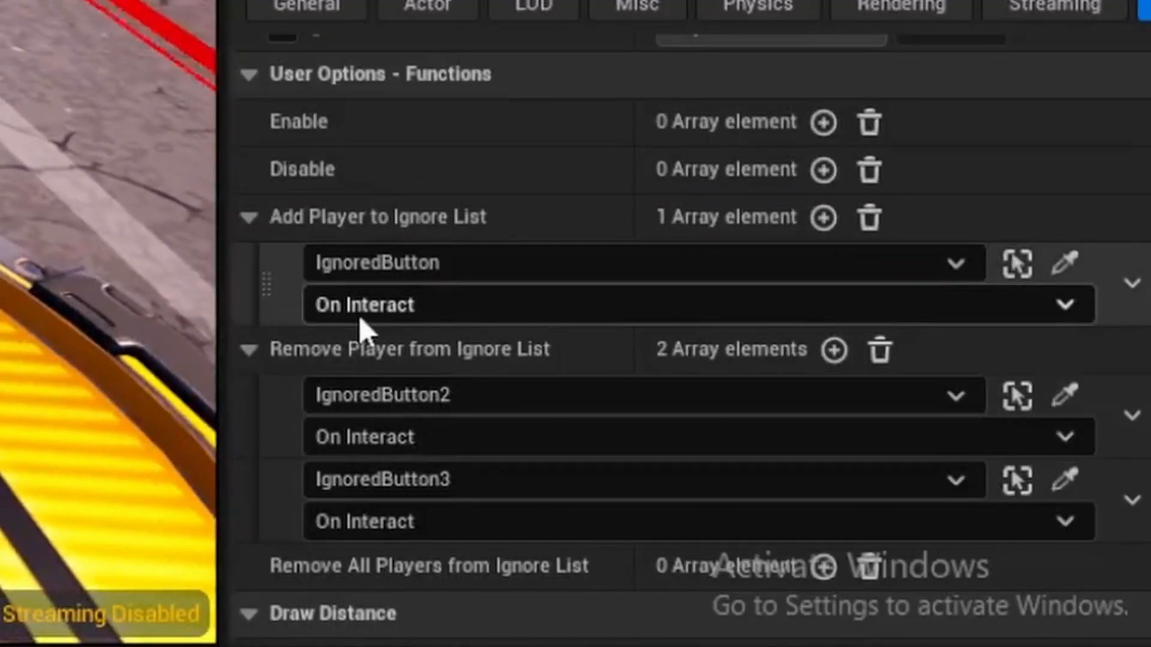
mouse_move(456, 408)
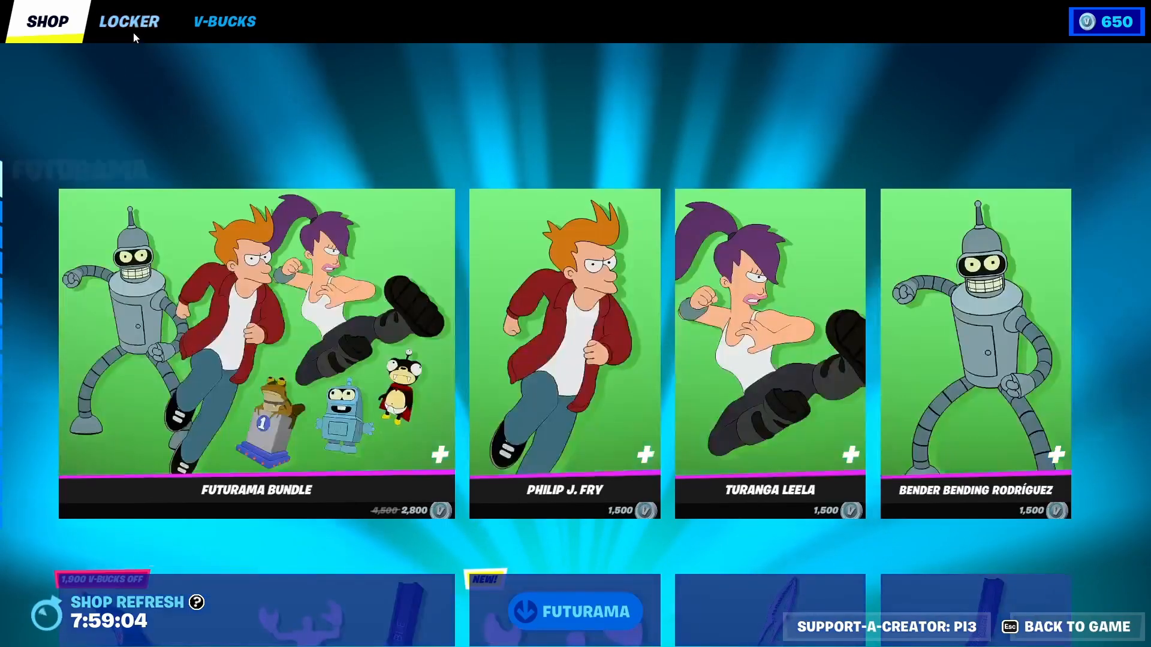
Browse the Fortnite Item Shop's Futurama bundle and character offers.
click(128, 21)
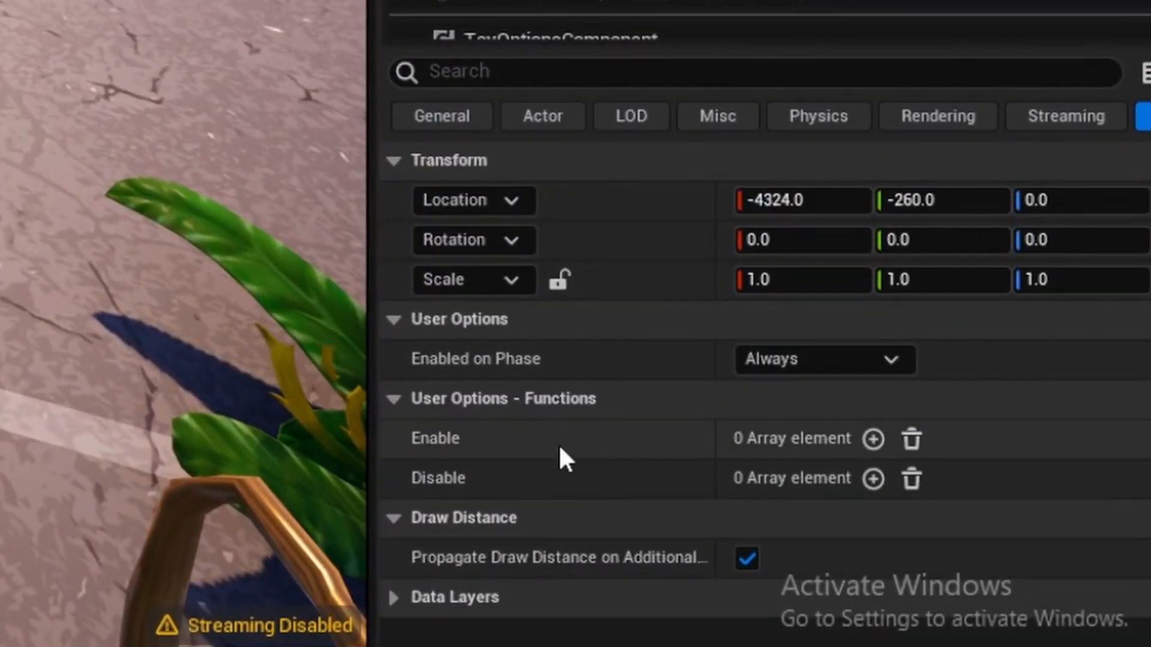
mouse_move(440, 484)
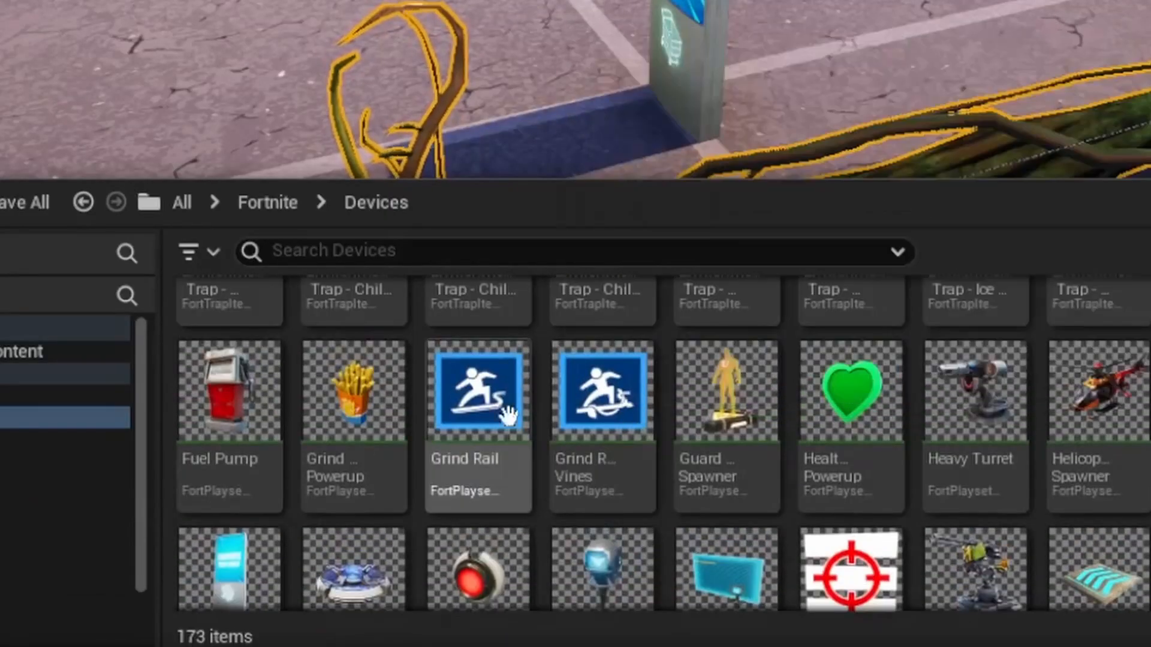
mouse_move(478, 393)
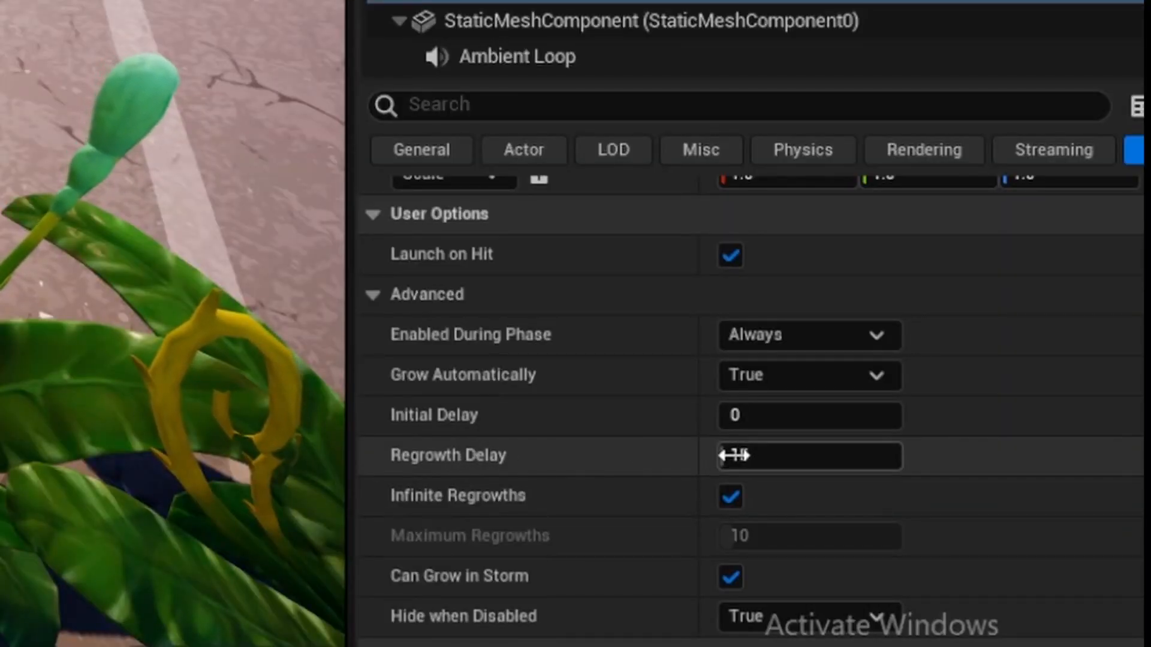
Set the jungle plant's Regrowth Delay to 300 and review the options below it.
text(300)
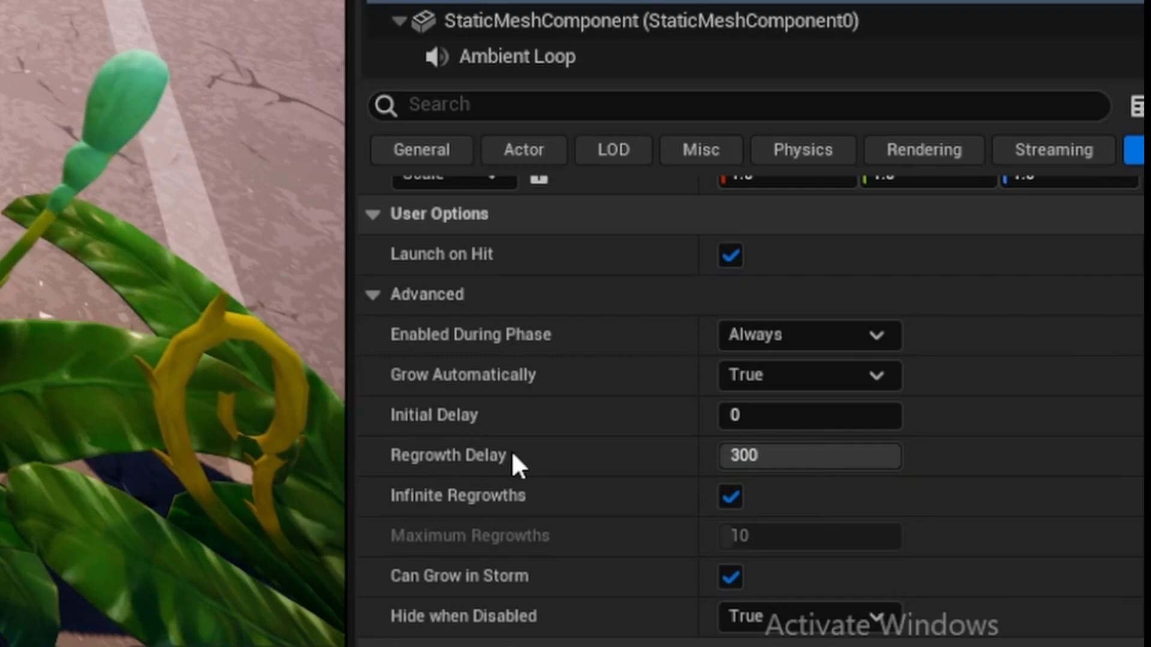
scroll(down, 3)
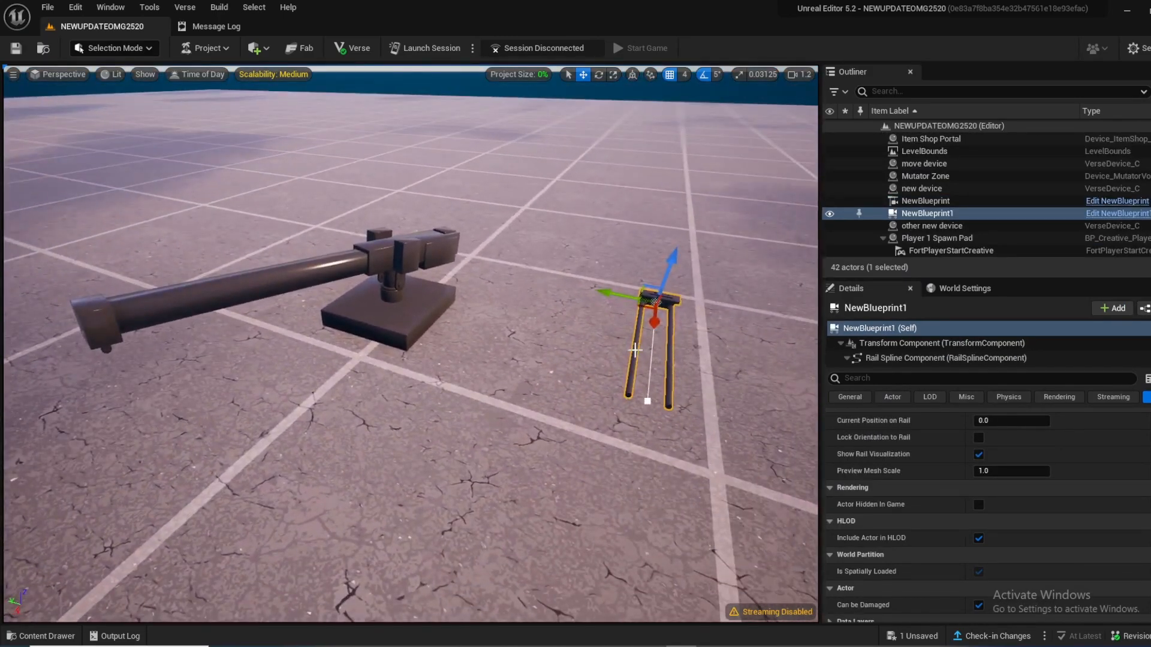
Start a new Blueprint Class from the Content Browser and search 'camera' for its parent class.
click(41, 635)
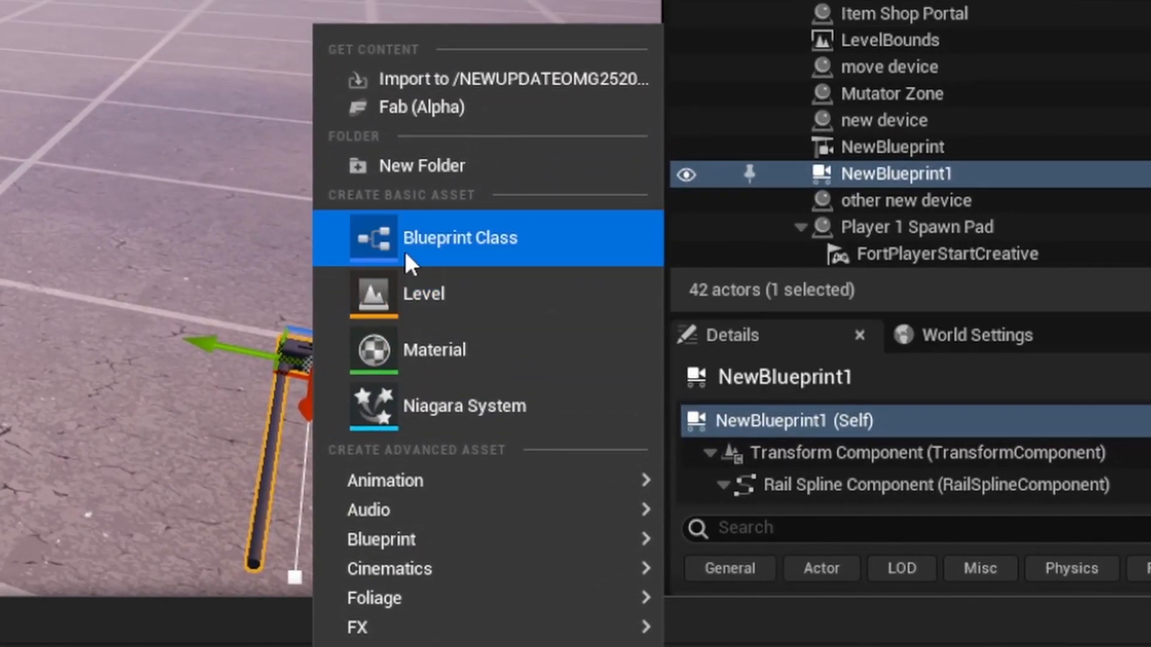
click(460, 237)
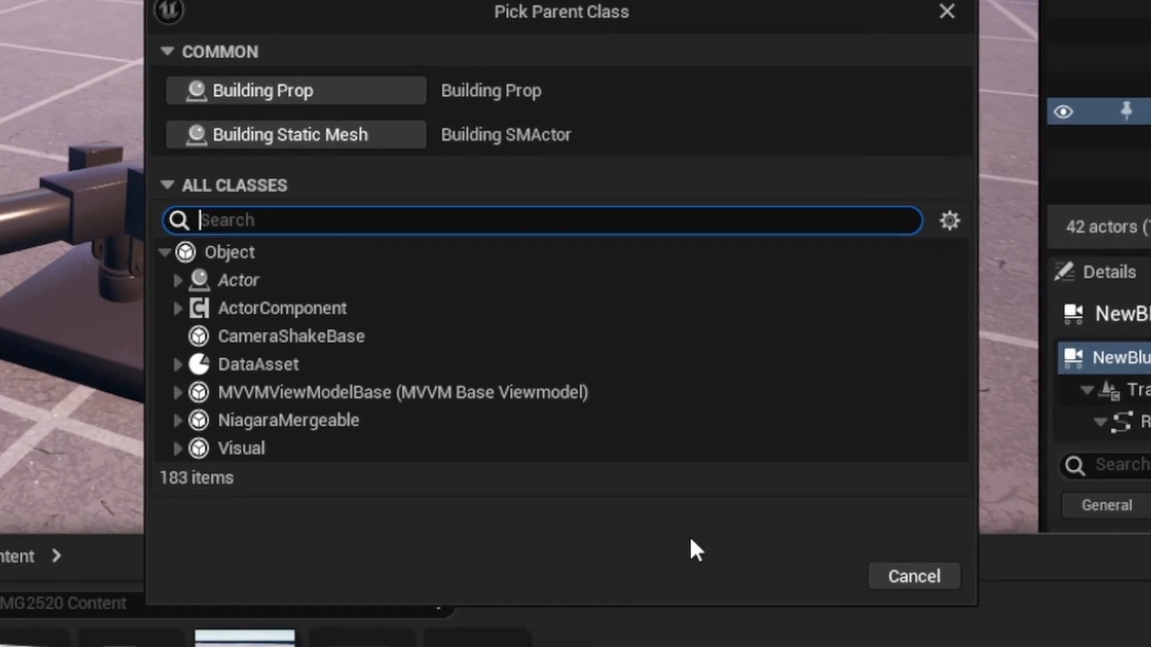
text(camera)
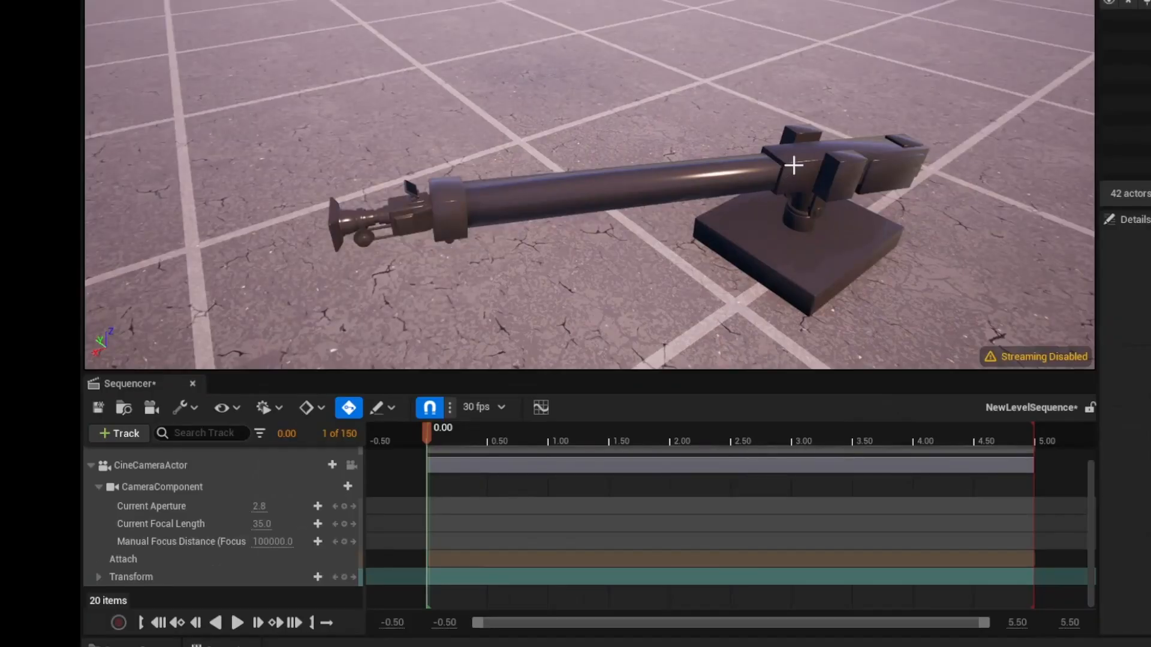
Attach the camera to the NewBlueprint crane and add a Crane Pitch track to the sequence.
click(117, 432)
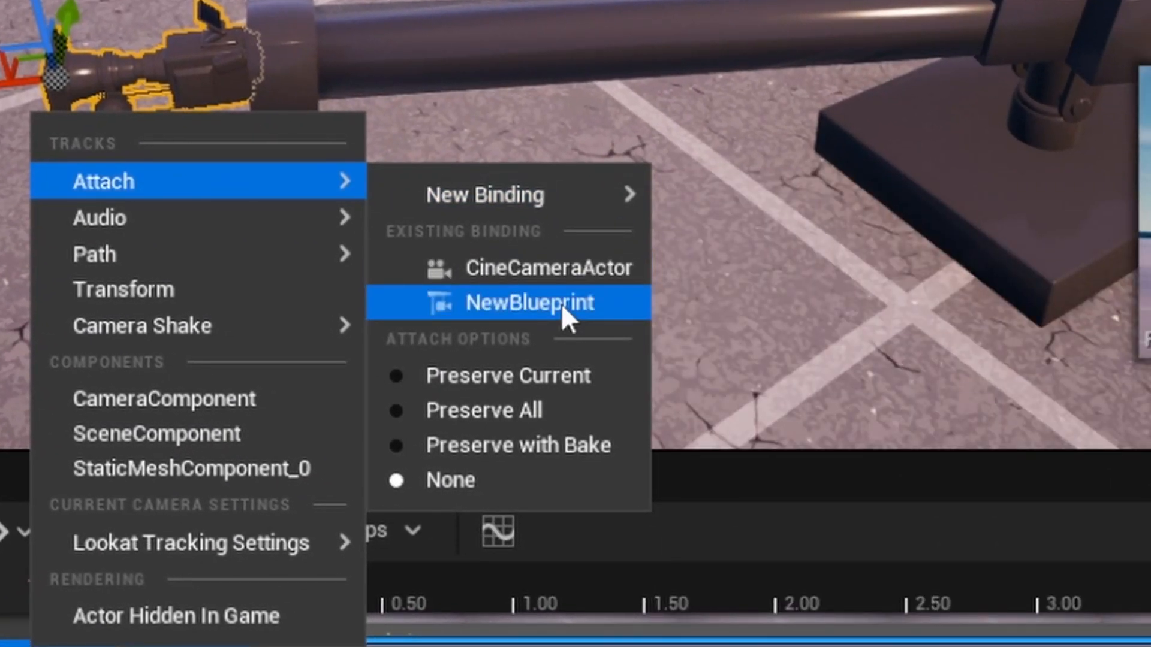
click(528, 302)
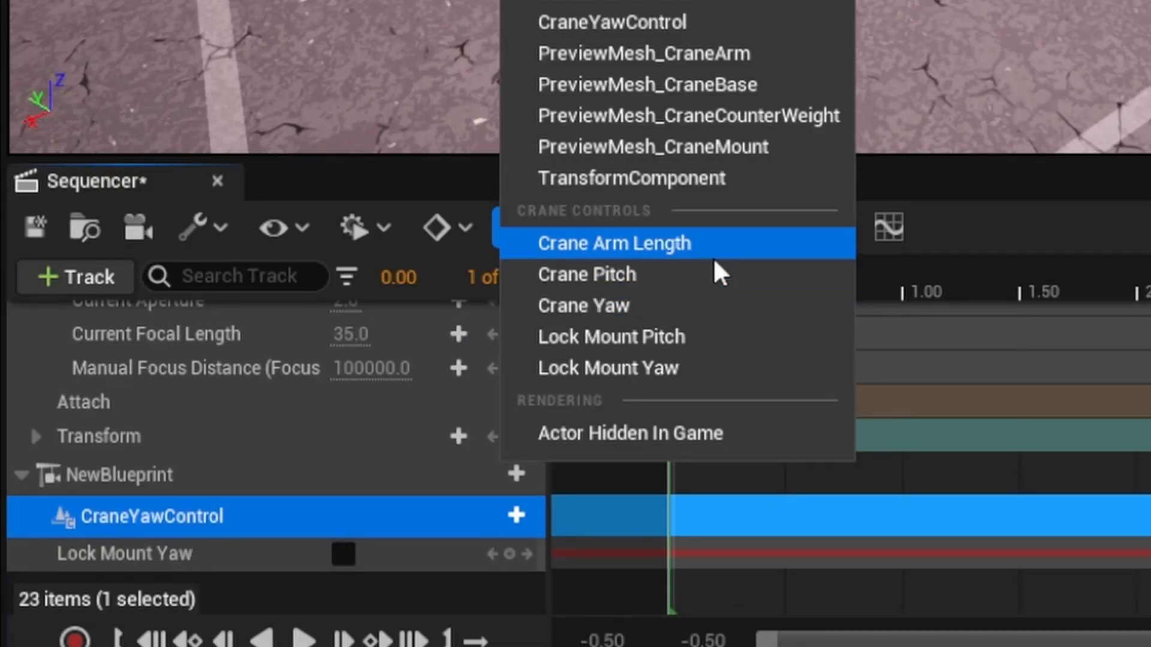
click(614, 244)
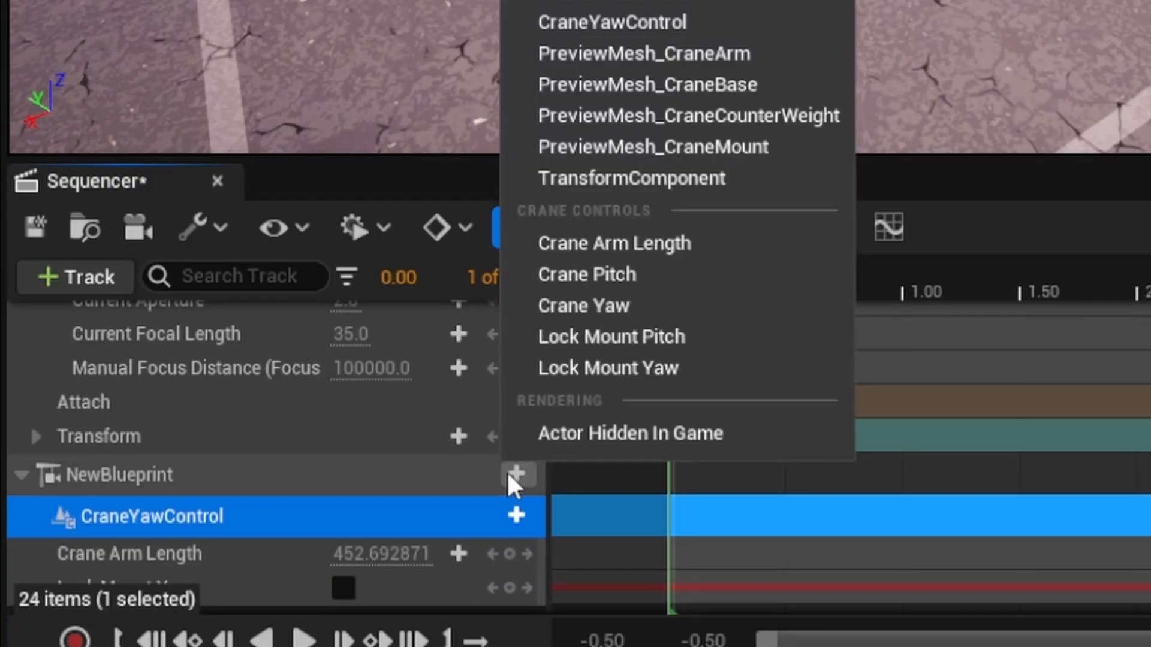
click(586, 274)
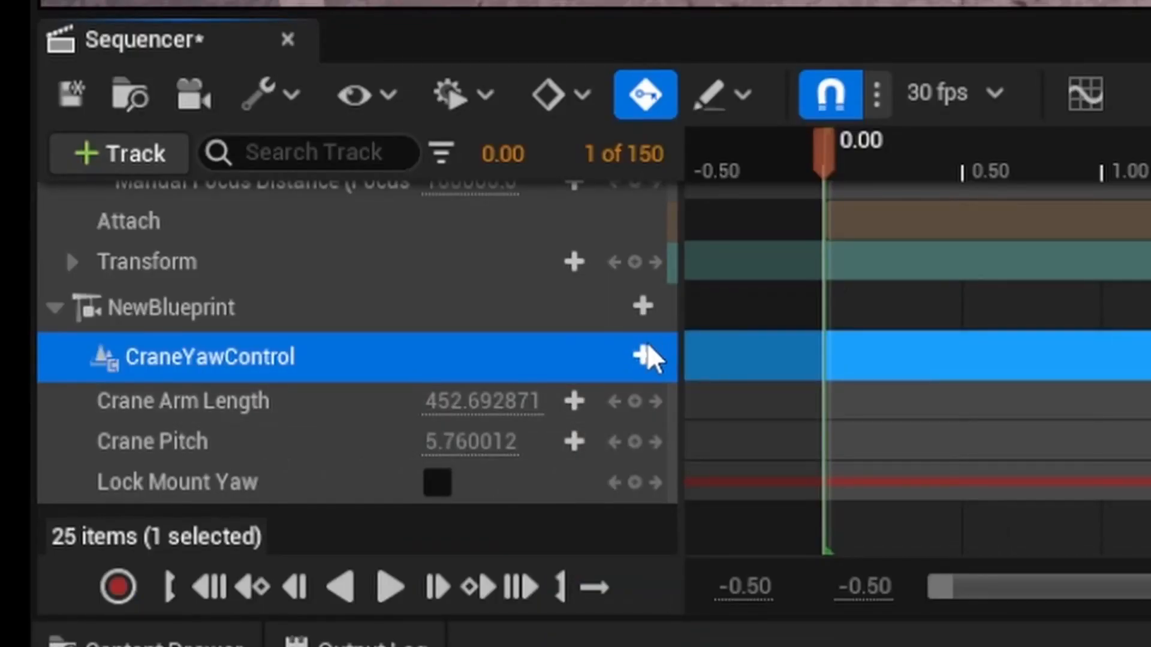
click(645, 357)
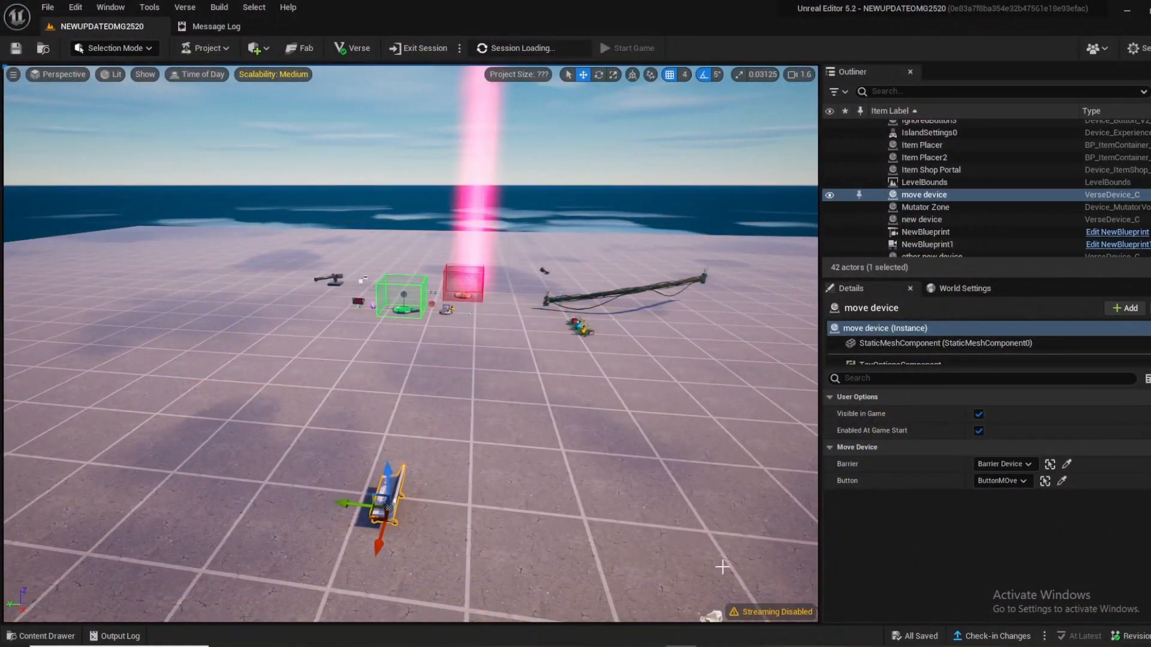
Search 'jungl' in the Fortnite folder and place the Ancients statue and pillar base props.
click(41, 635)
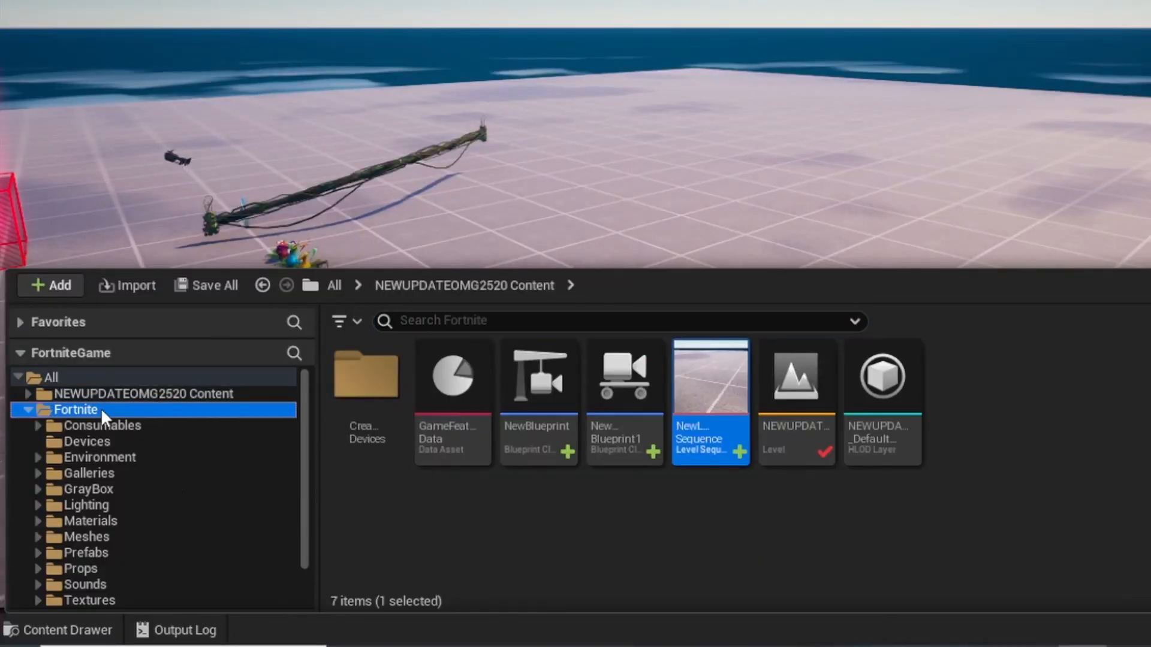
text(jungl)
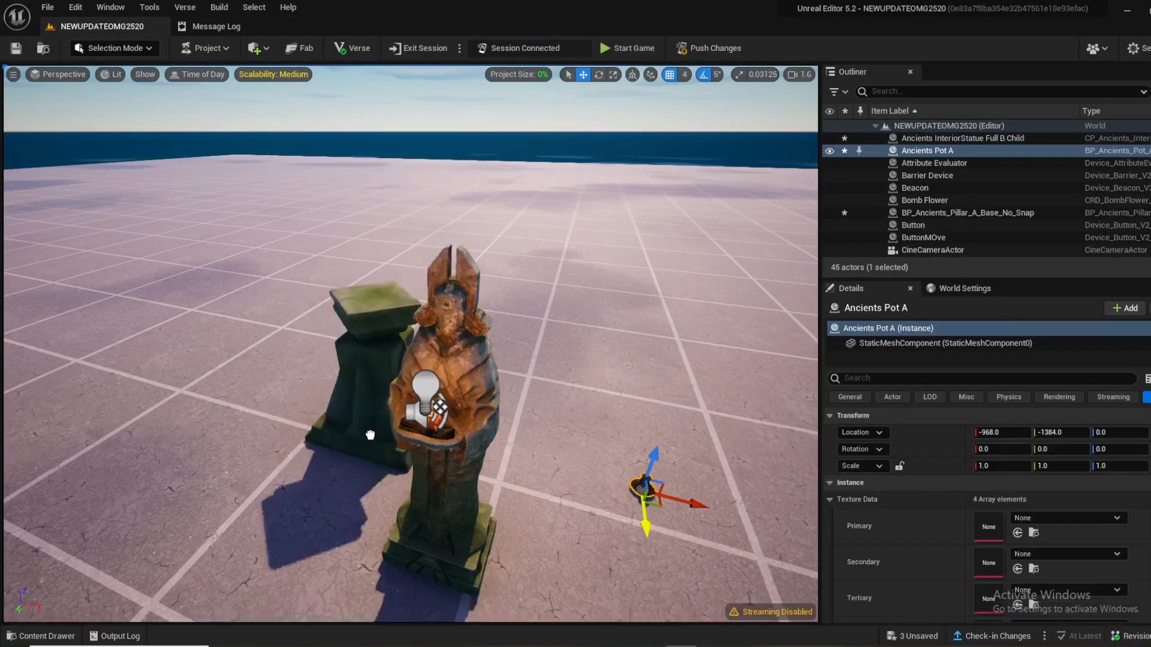
click(957, 151)
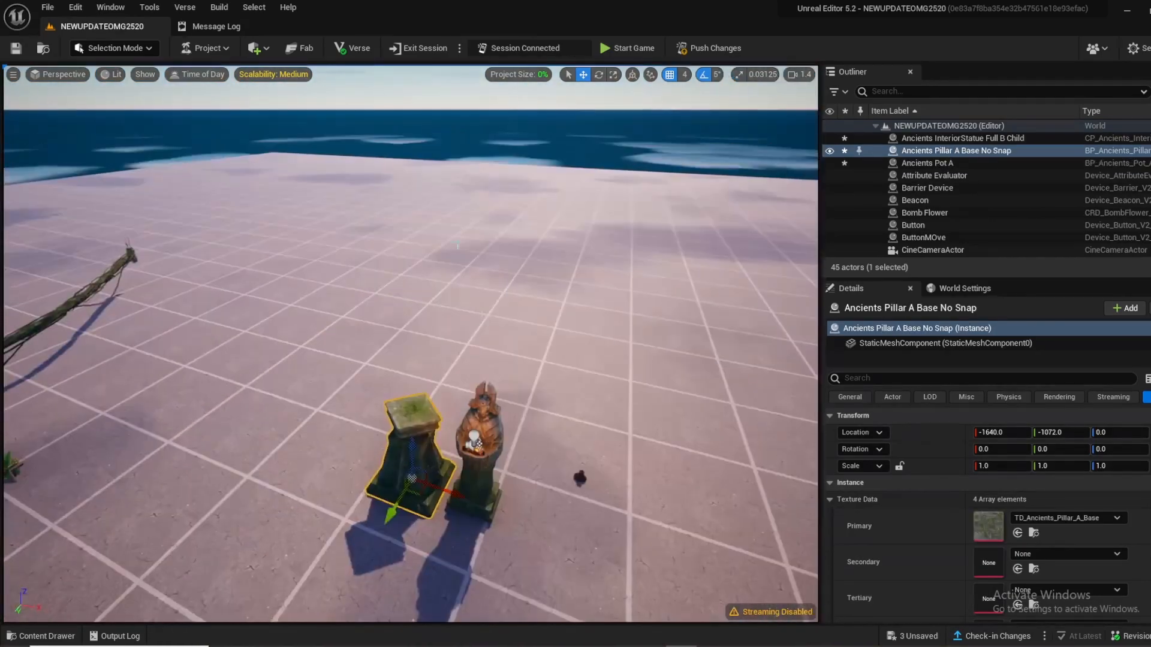
mouse_move(116, 89)
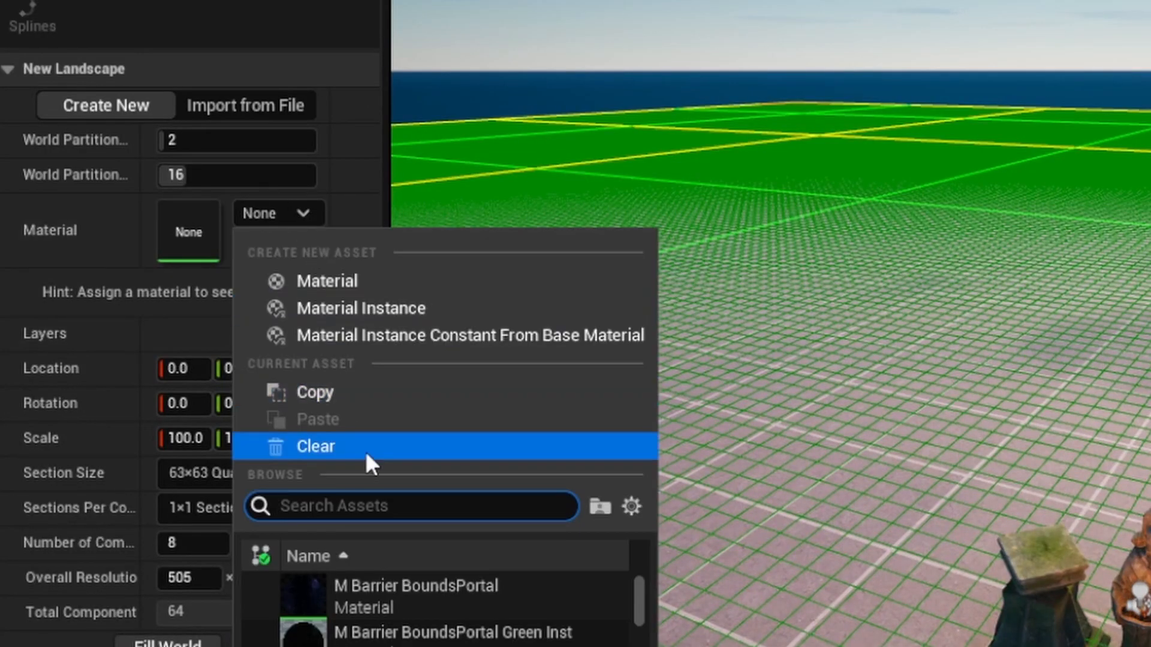
Search 'landscape' in the New Landscape material dropdown's asset list.
text(landscape)
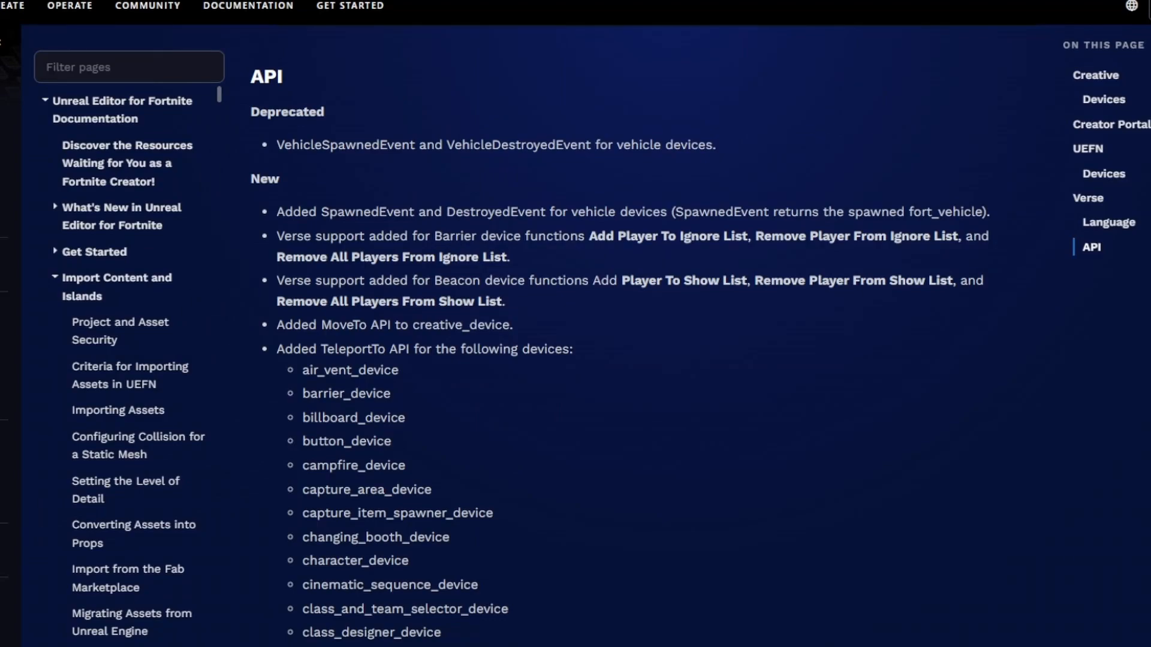
Review the Verse API notes on MoveTo and TeleportTo and the devices gaining TeleportTo support.
scroll(down, 3)
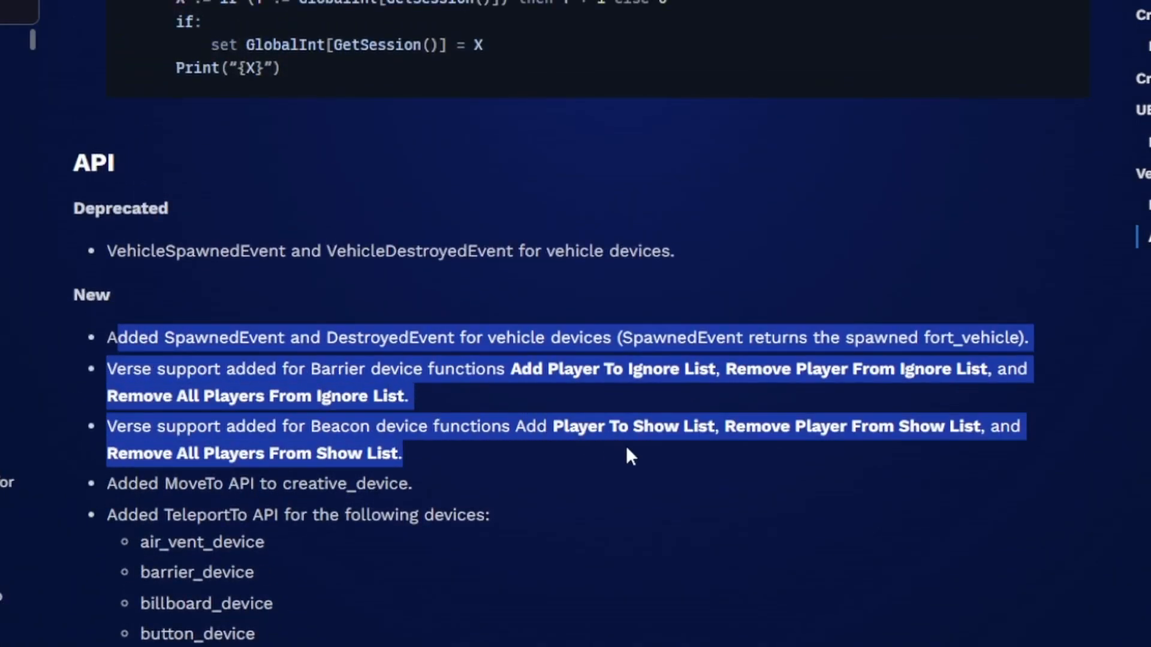
click(107, 370)
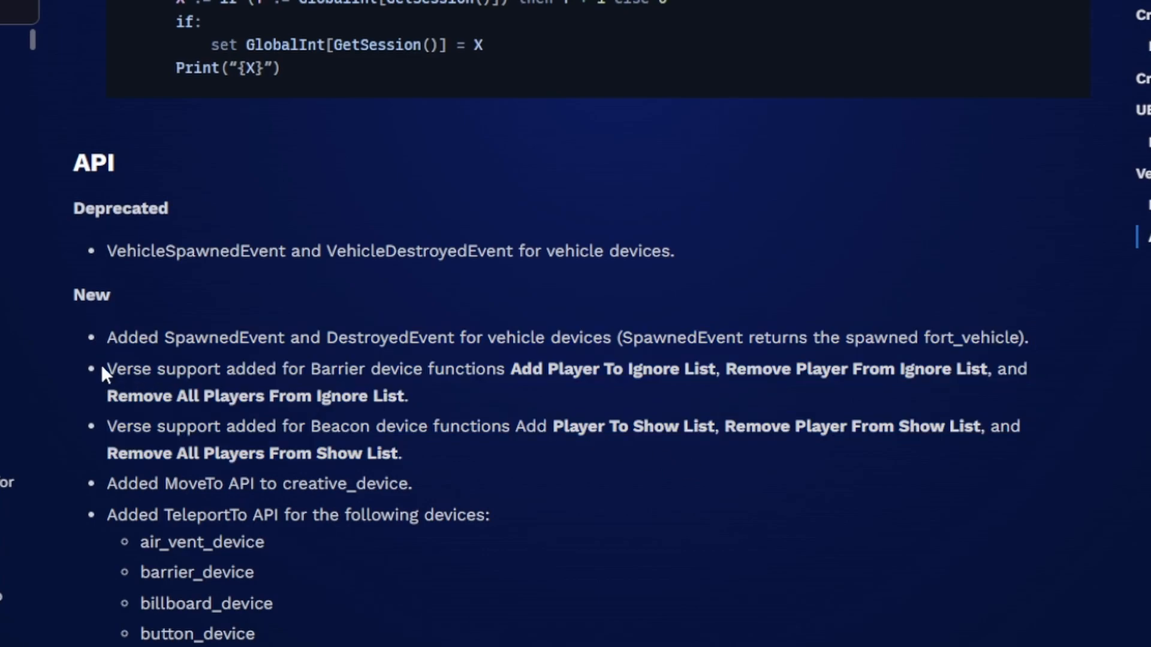
mouse_move(495, 419)
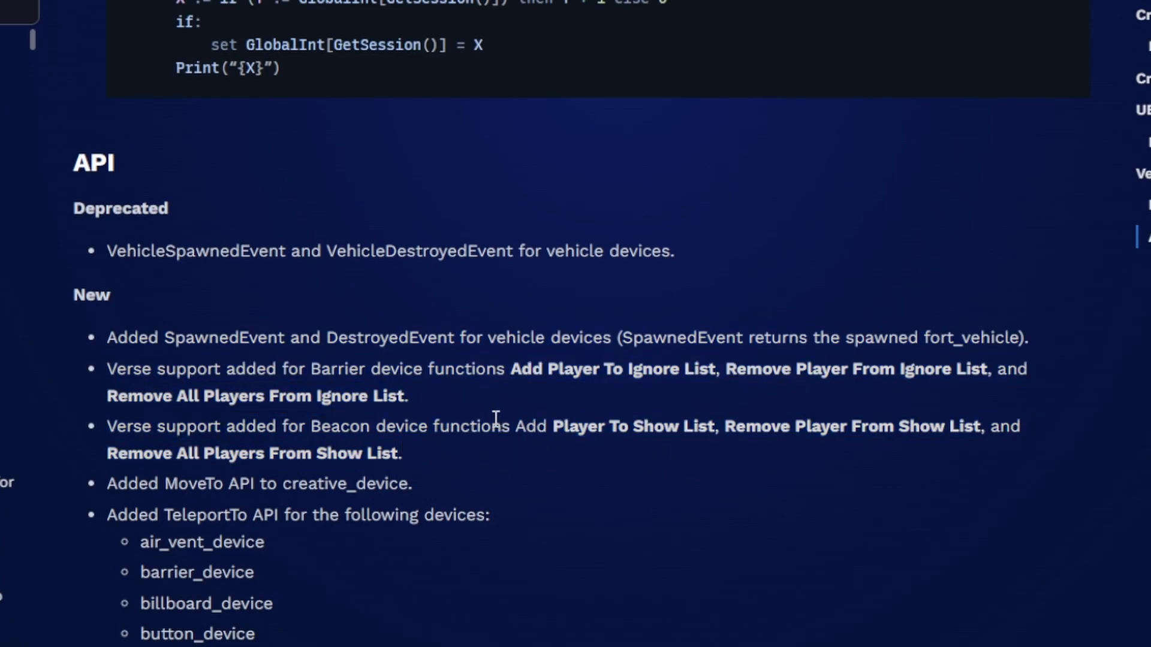
double_click(389, 489)
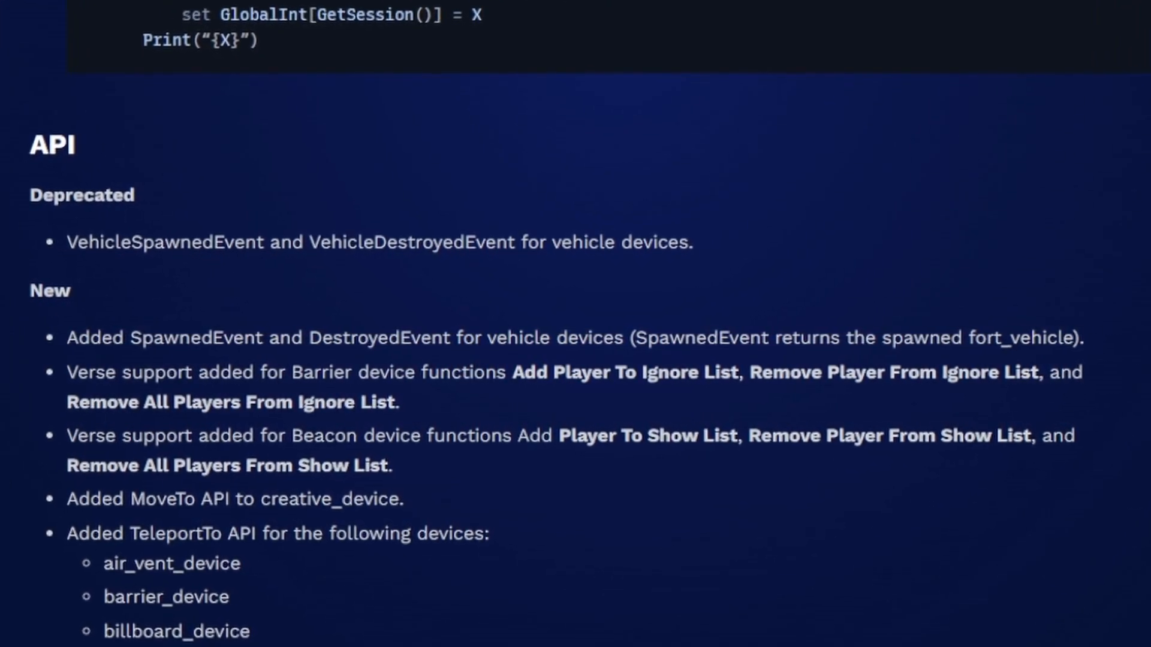
scroll(down, 3)
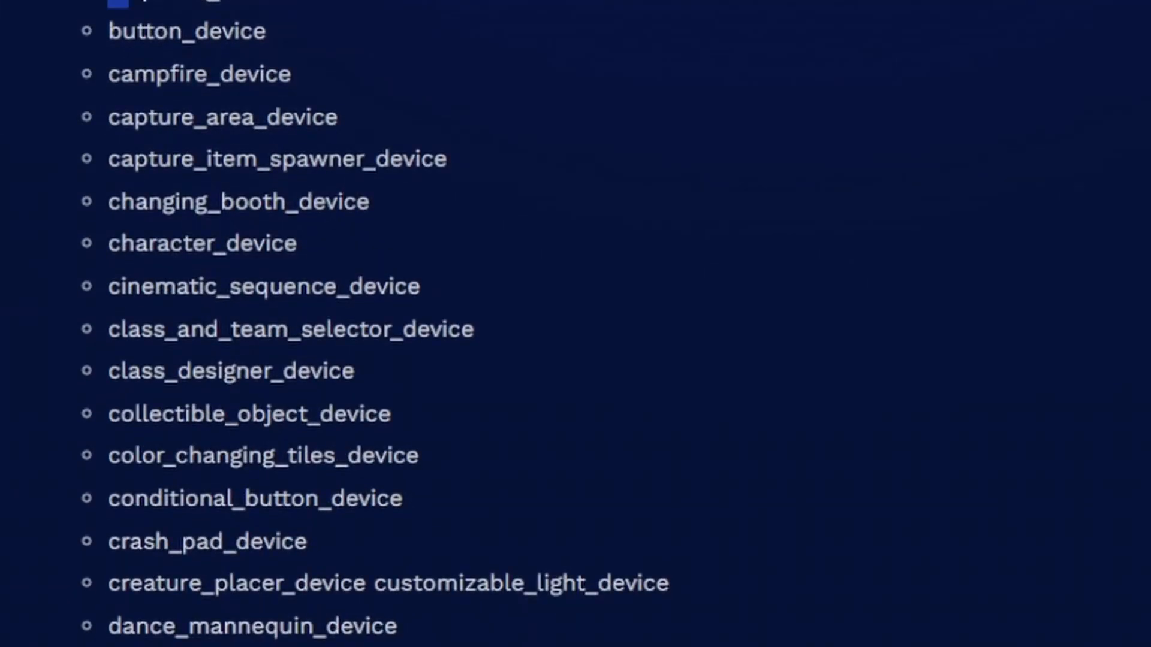
scroll(down, 3)
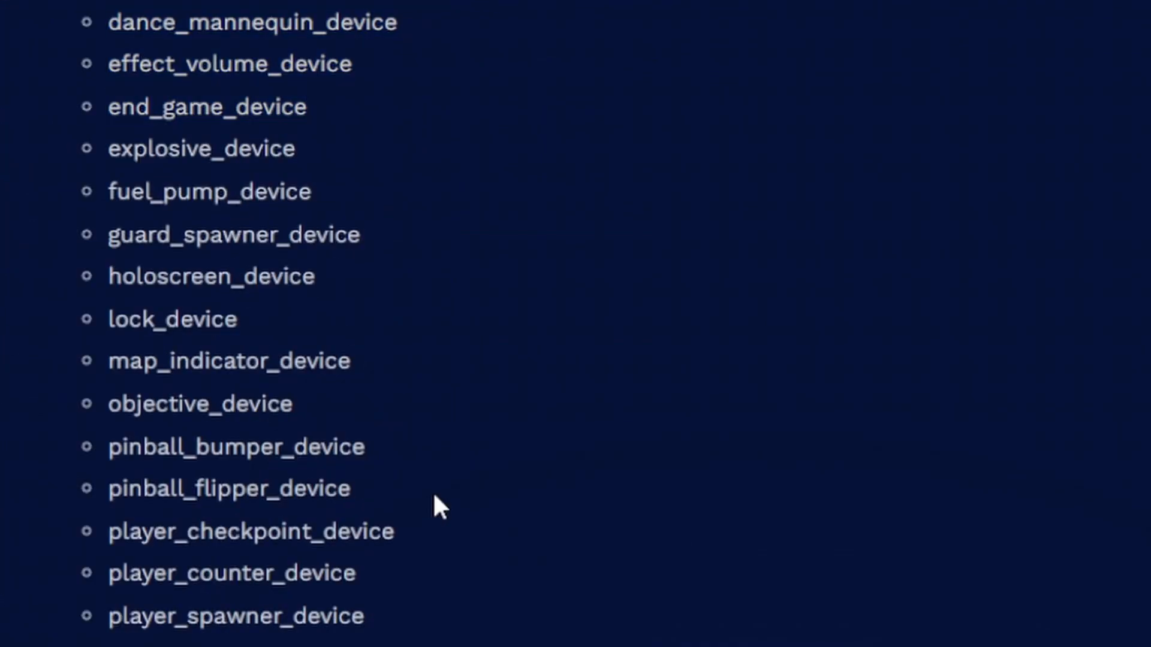
scroll(down, 3)
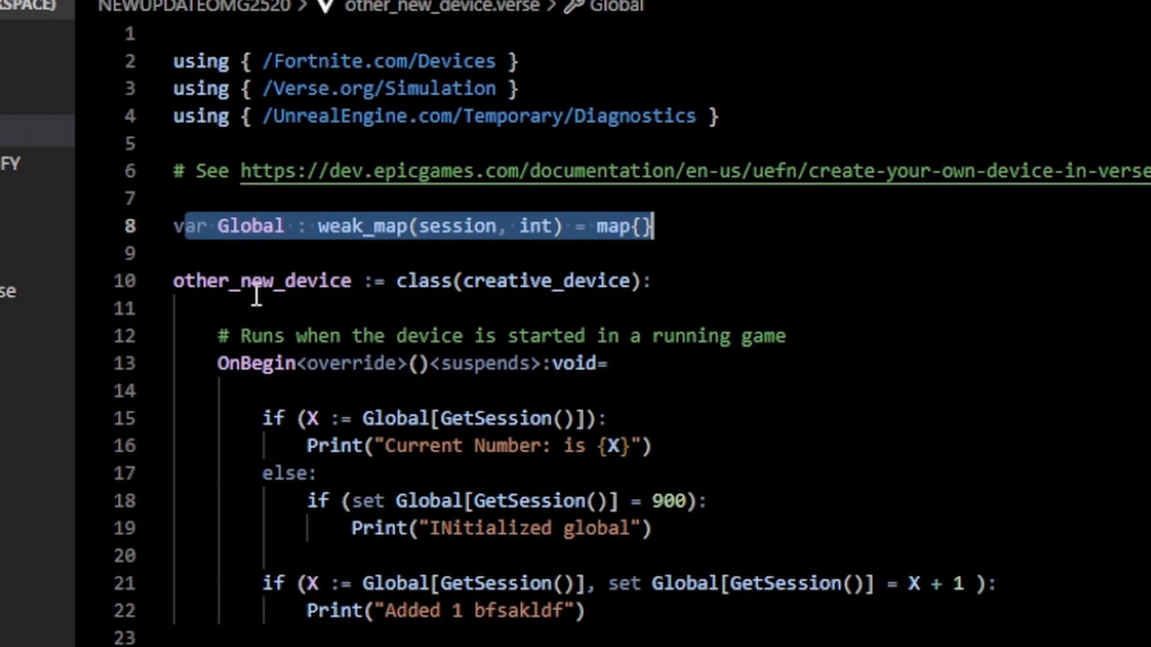
text(var J)
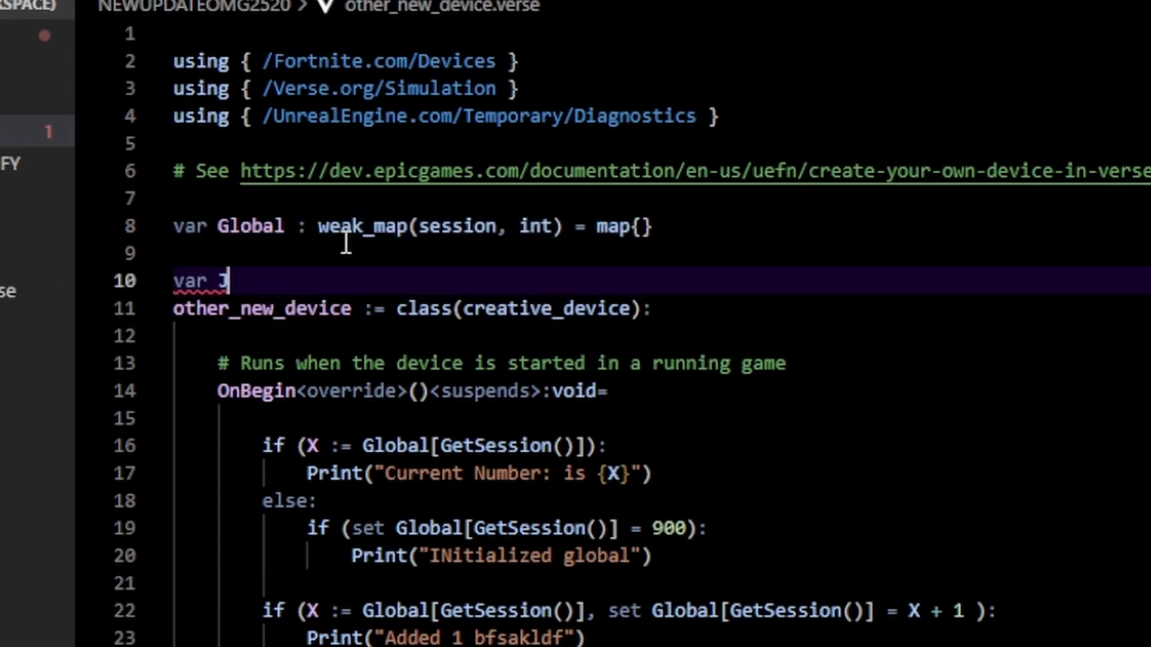
text(: int = 0)
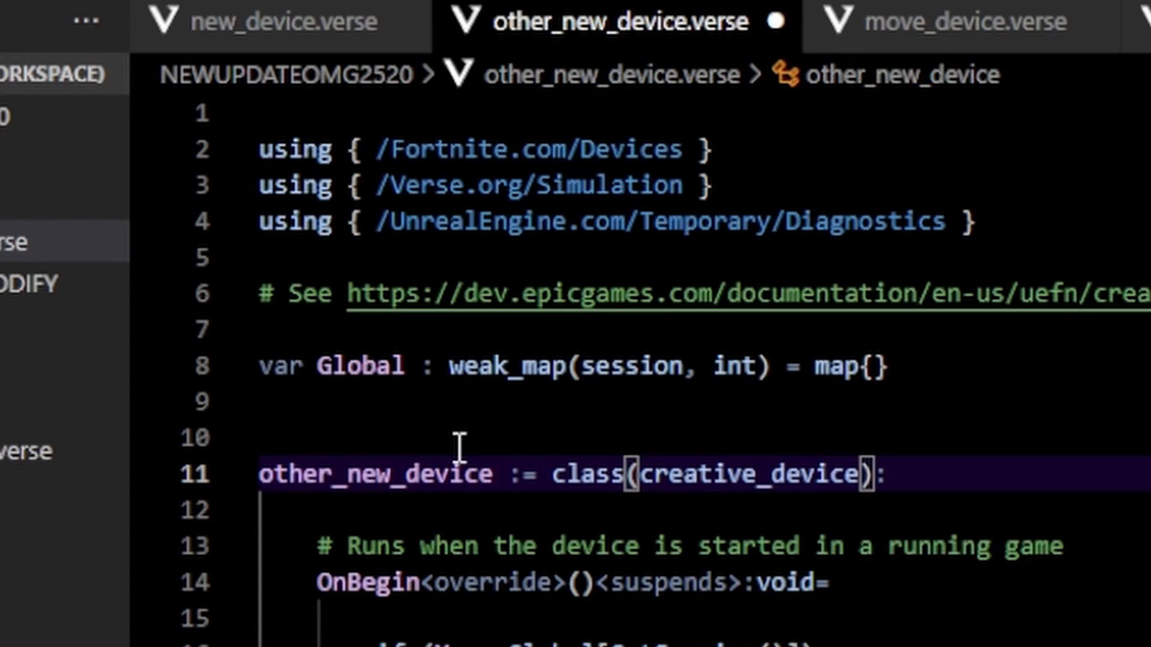
double_click(627, 367)
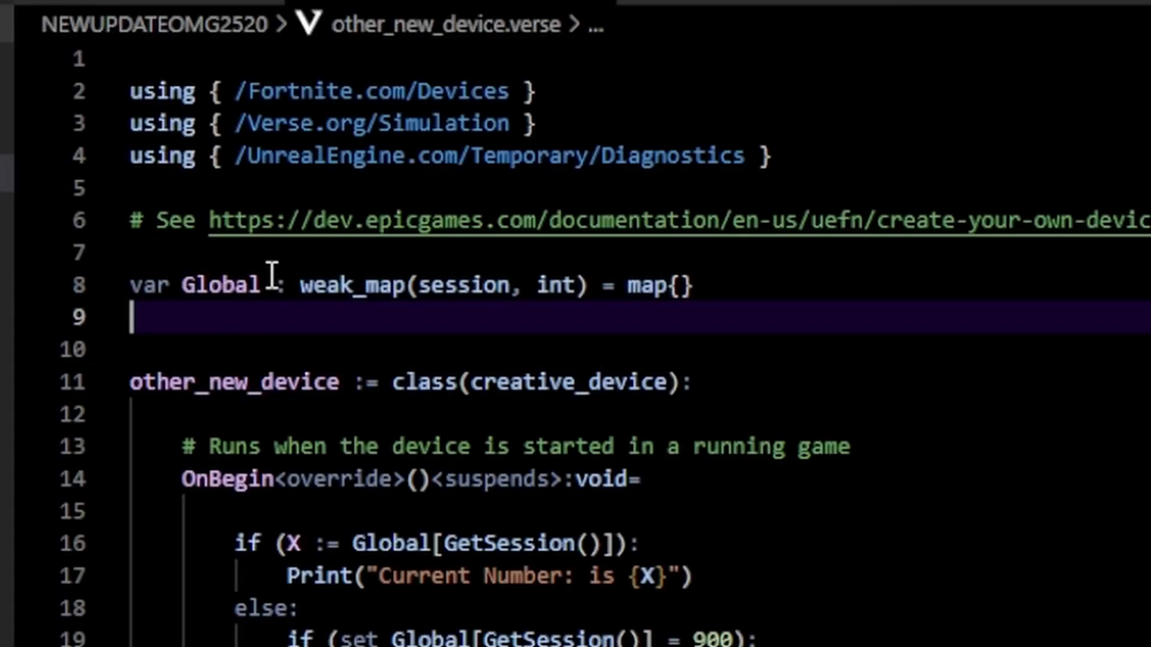
key(enter)
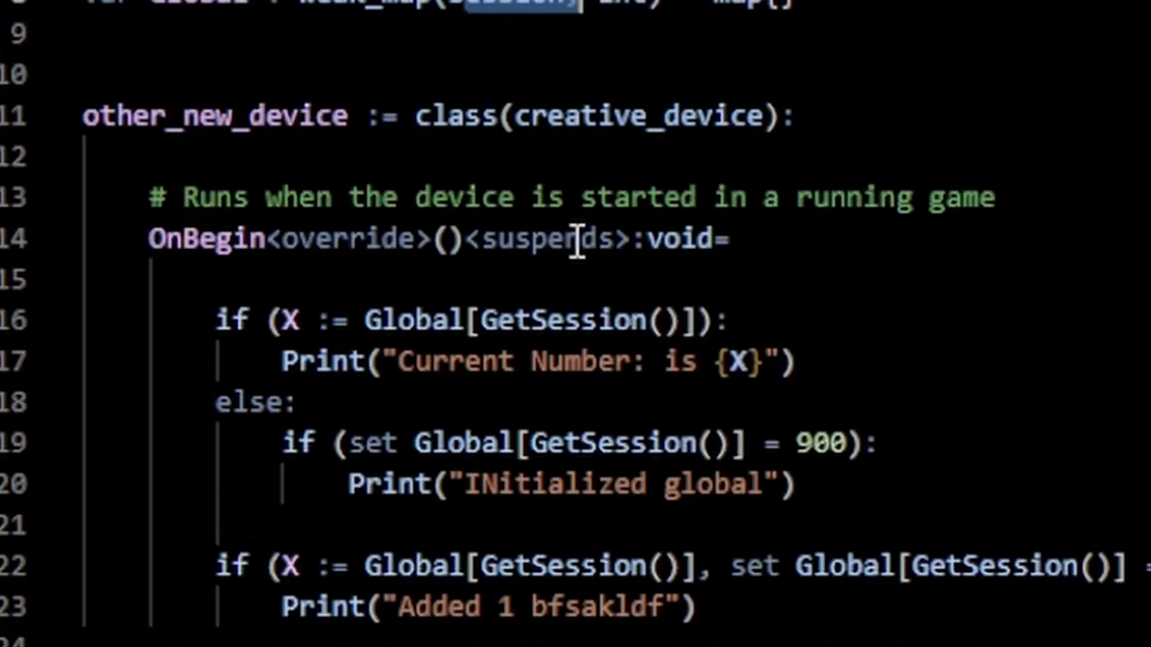
double_click(577, 319)
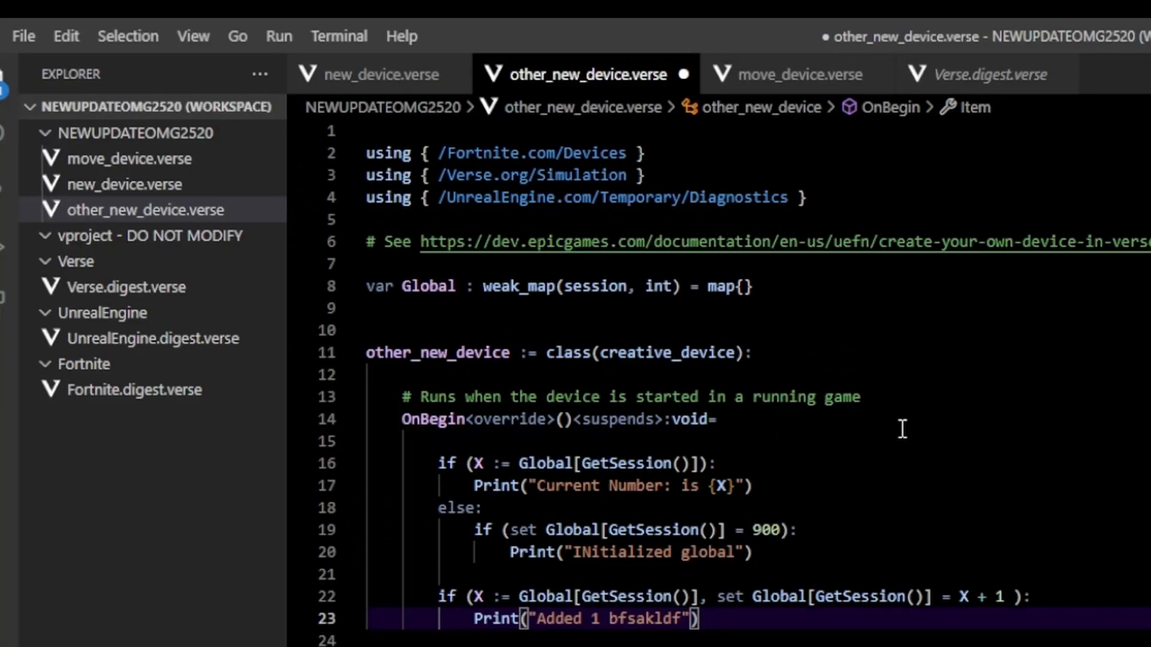
click(145, 210)
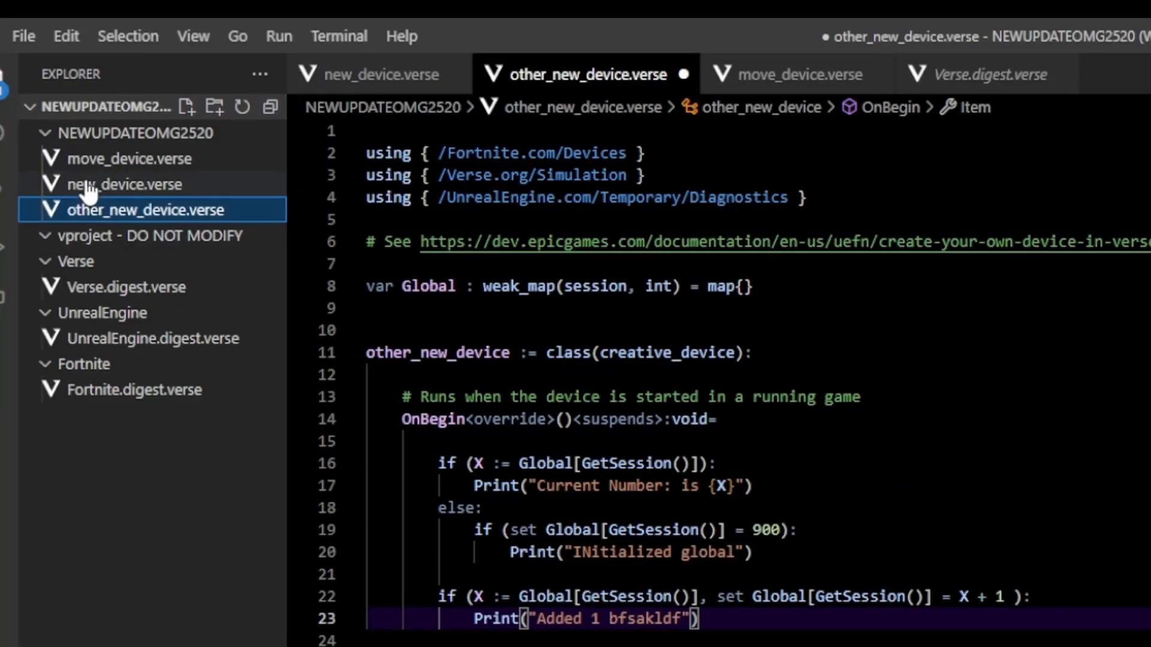
click(123, 185)
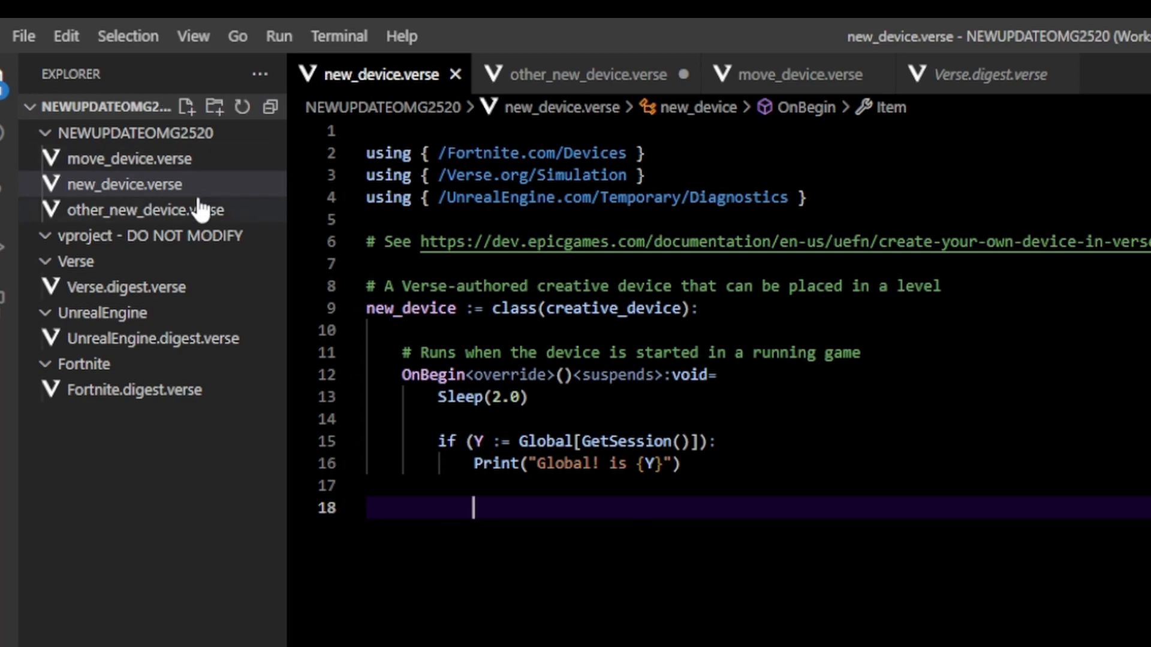
click(138, 209)
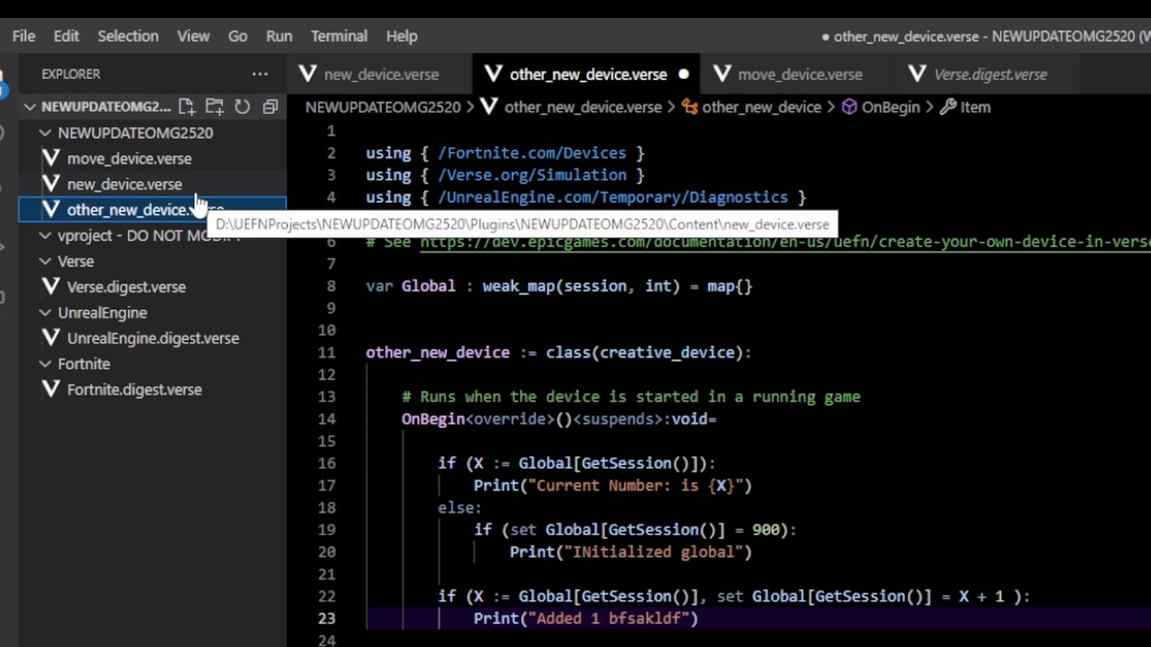